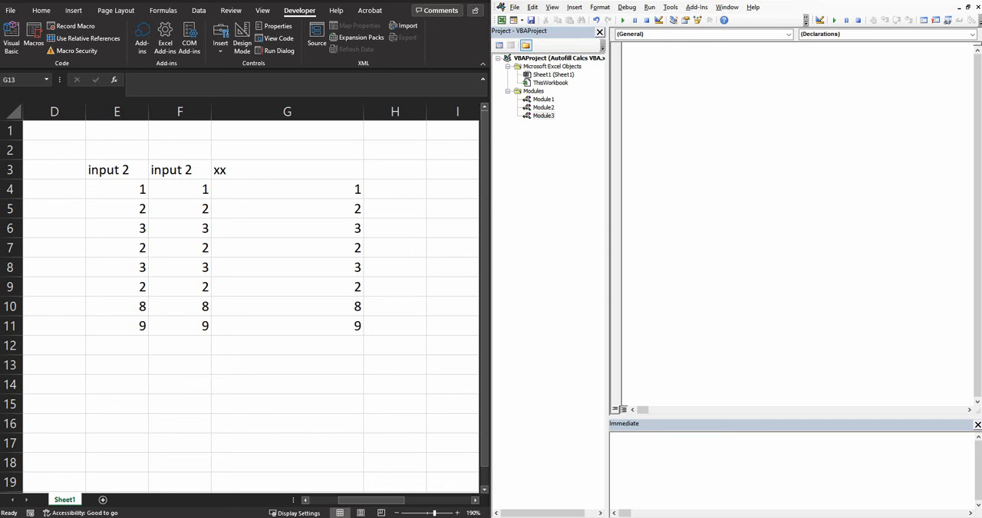
Step: Select cell E3 and begin a macro named delete with Sub delete()
{"action": "left_click", "coordinate": [116, 170]}
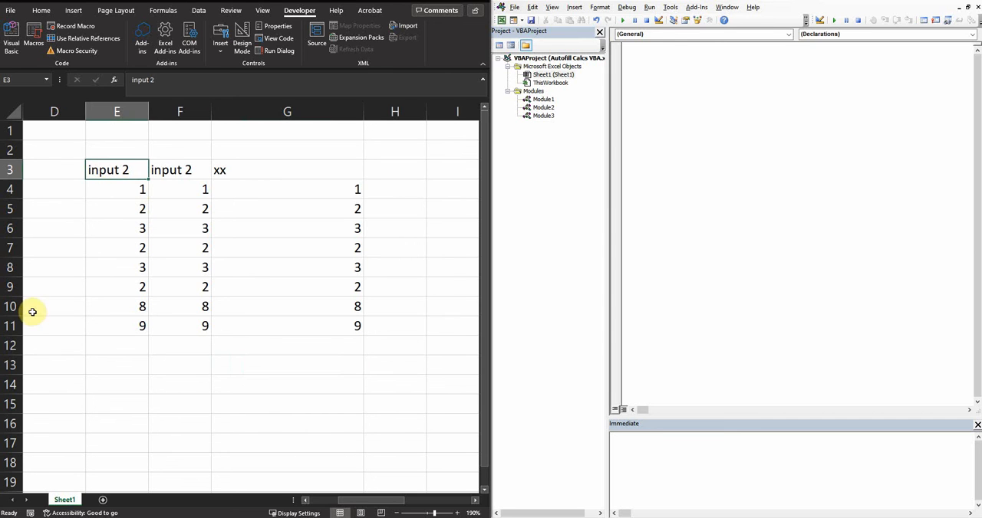
{"action": "mouse_move", "coordinate": [358, 302]}
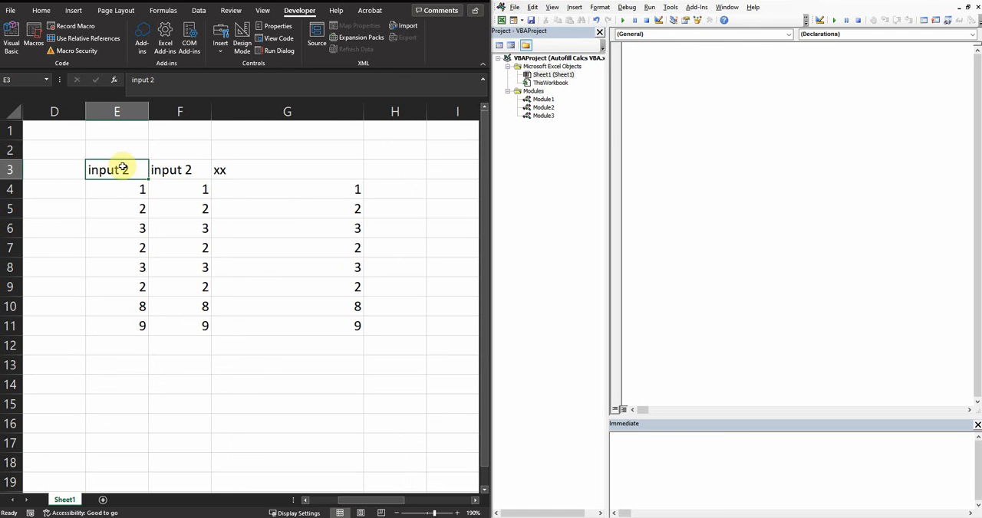
{"action": "mouse_move", "coordinate": [654, 77]}
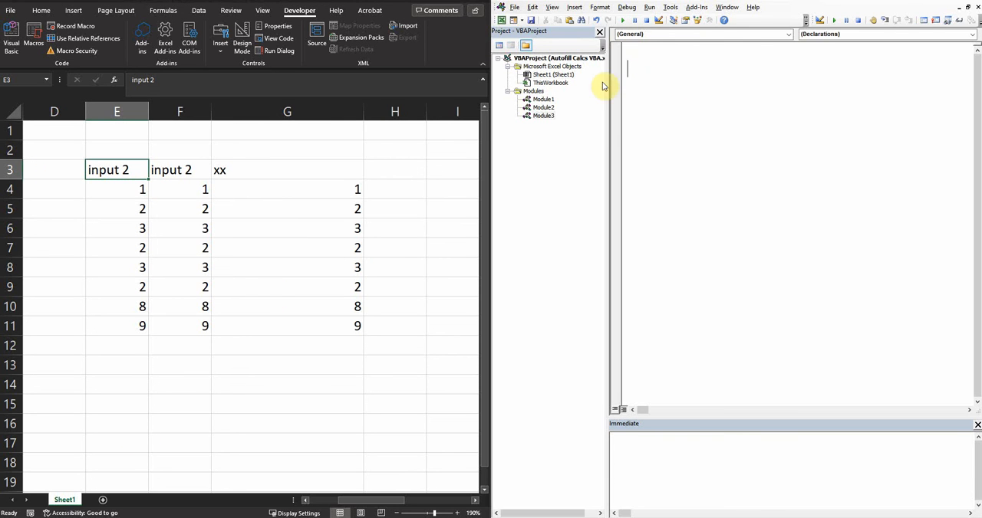
{"action": "mouse_move", "coordinate": [692, 89]}
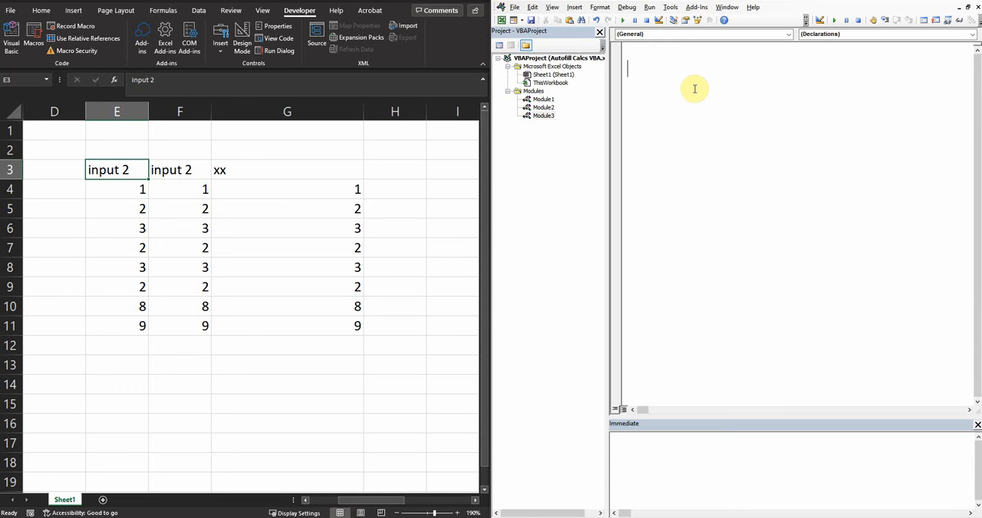
{"action": "type", "text": "su"}
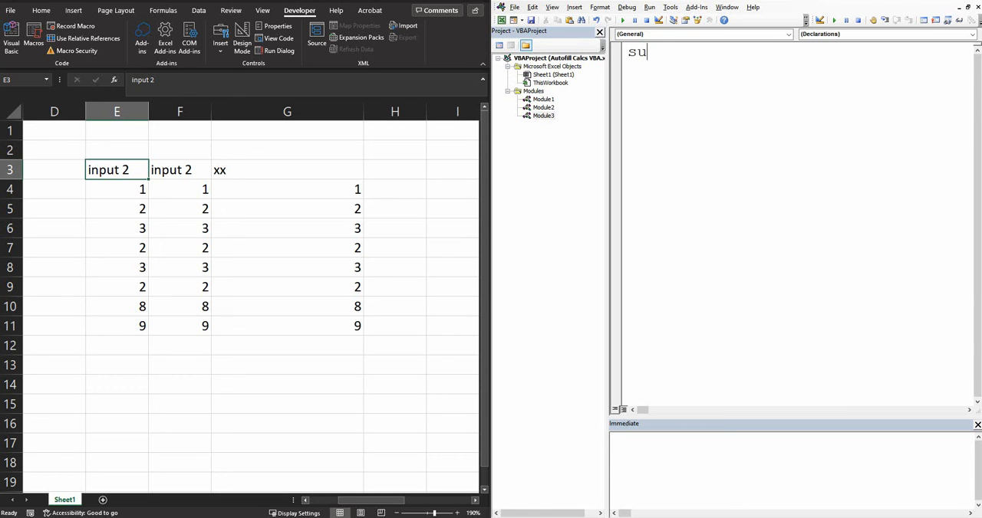
{"action": "type", "text": "b"}
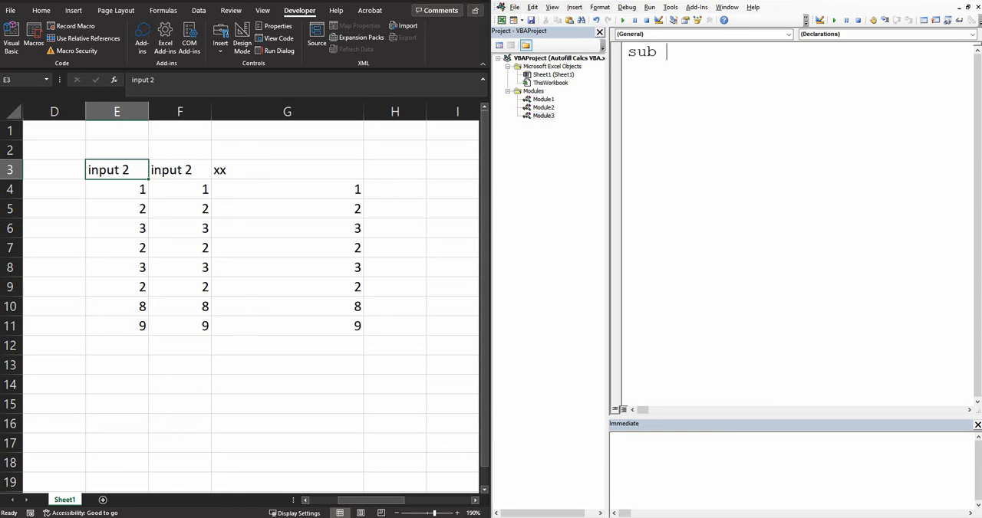
{"action": "type", "text": "delete("}
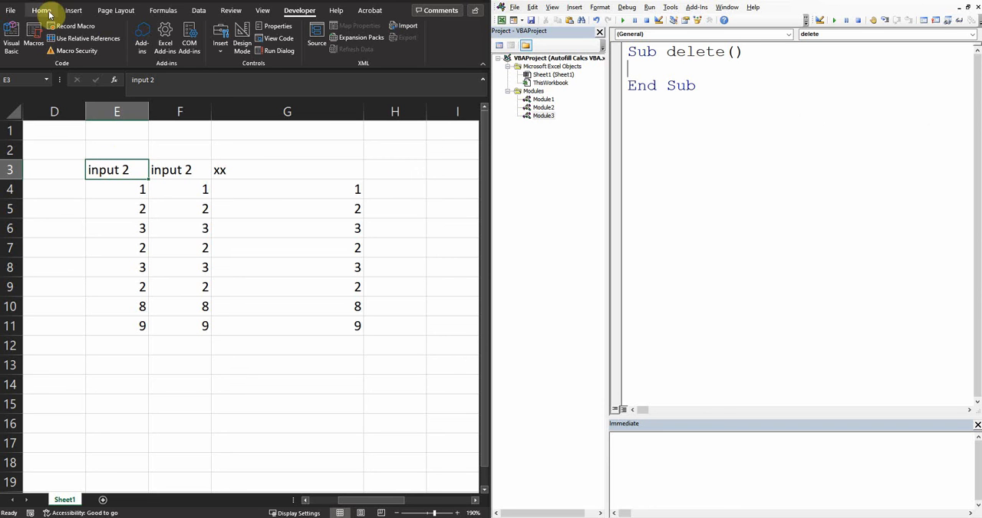
{"action": "left_click", "coordinate": [45, 12]}
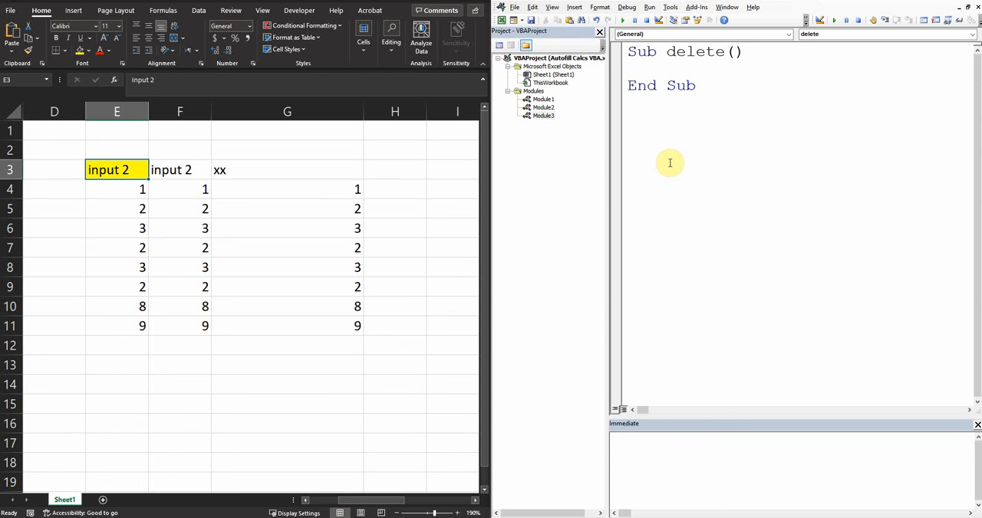
Step: Add the macro line cell("E3").ClearContents
{"action": "type", "text": "cell("}
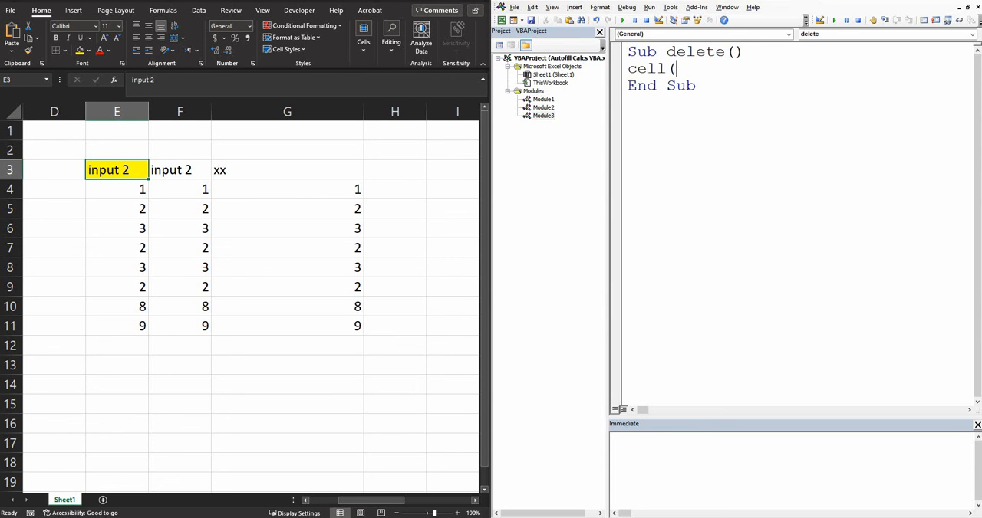
{"action": "type", "text": "\""}
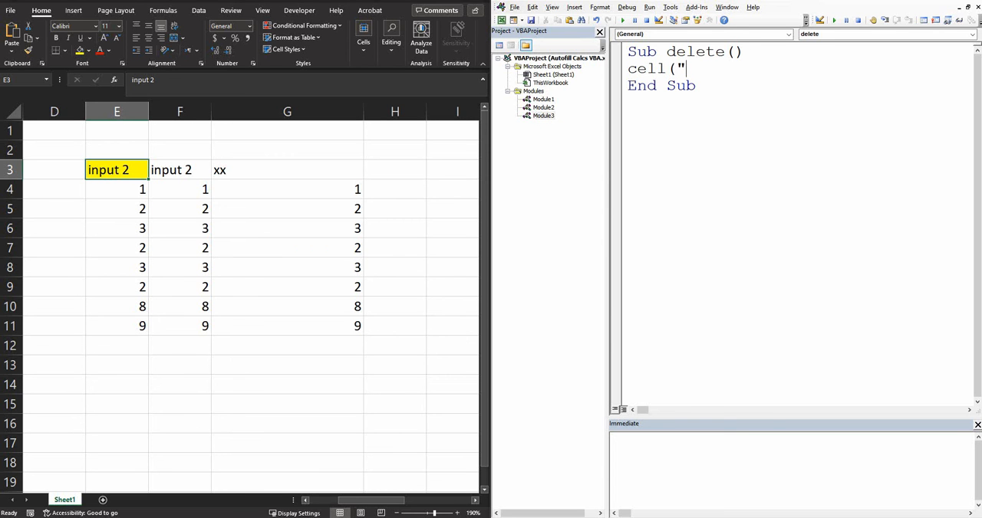
{"action": "type", "text": "E3"}
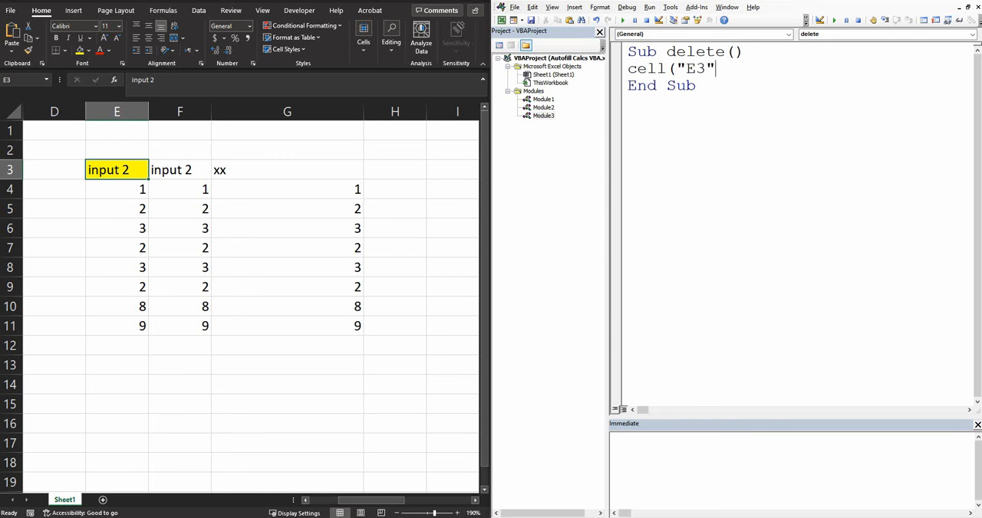
{"action": "type", "text": ")."}
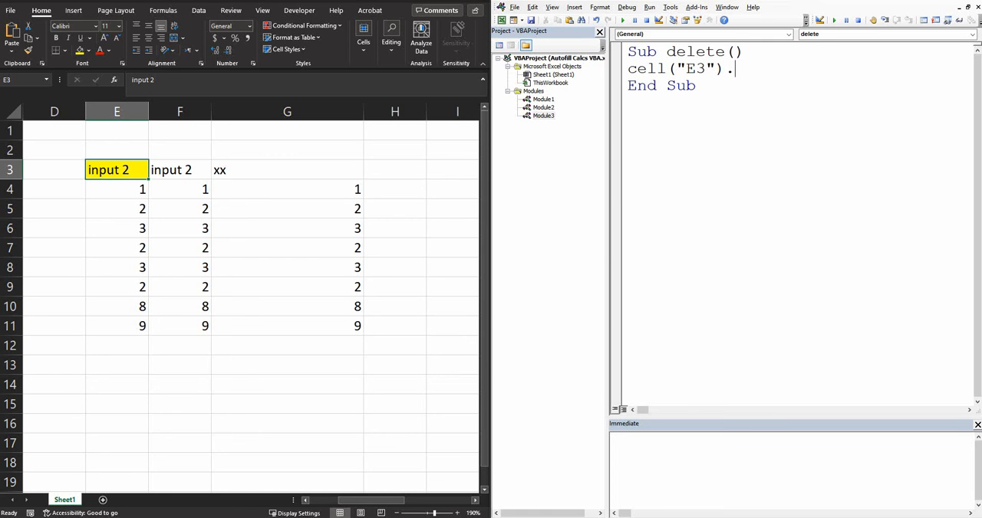
{"action": "type", "text": "clearc"}
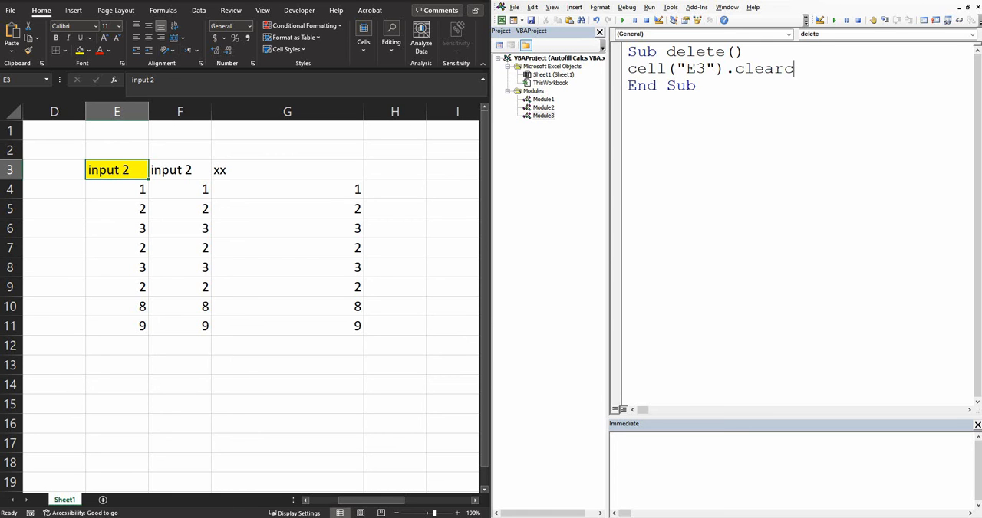
{"action": "type", "text": "ontents"}
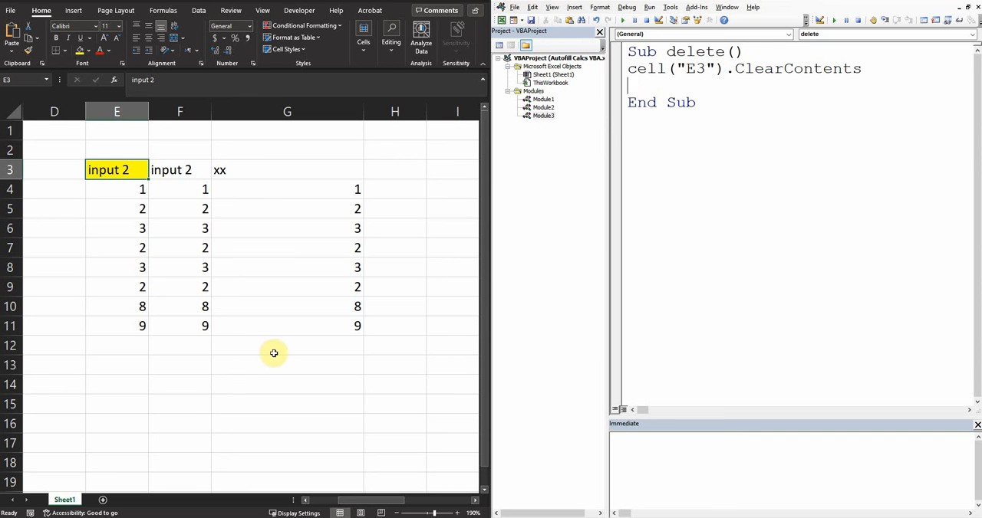
Step: Insert a rounded rectangle shape below the data table
{"action": "left_click", "coordinate": [287, 365]}
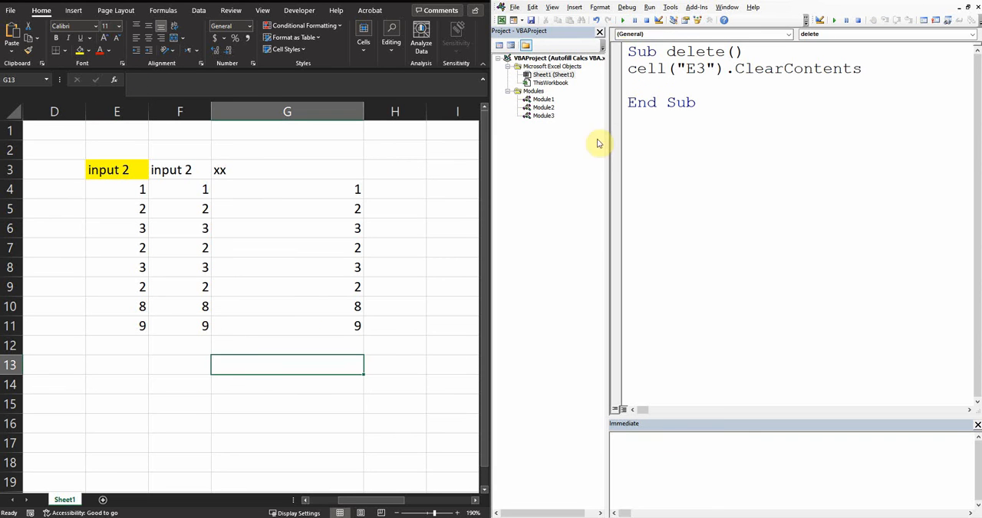
{"action": "left_click", "coordinate": [179, 365]}
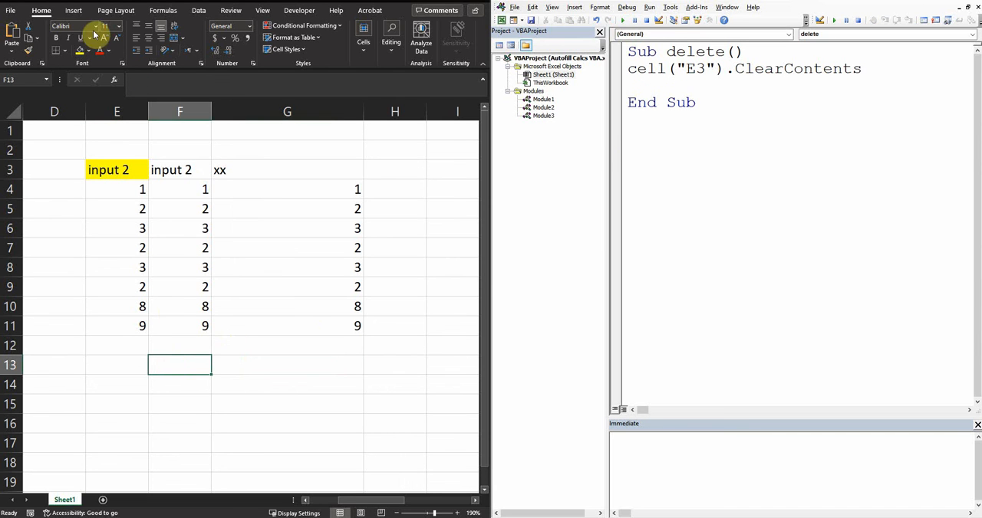
{"action": "left_click", "coordinate": [74, 13]}
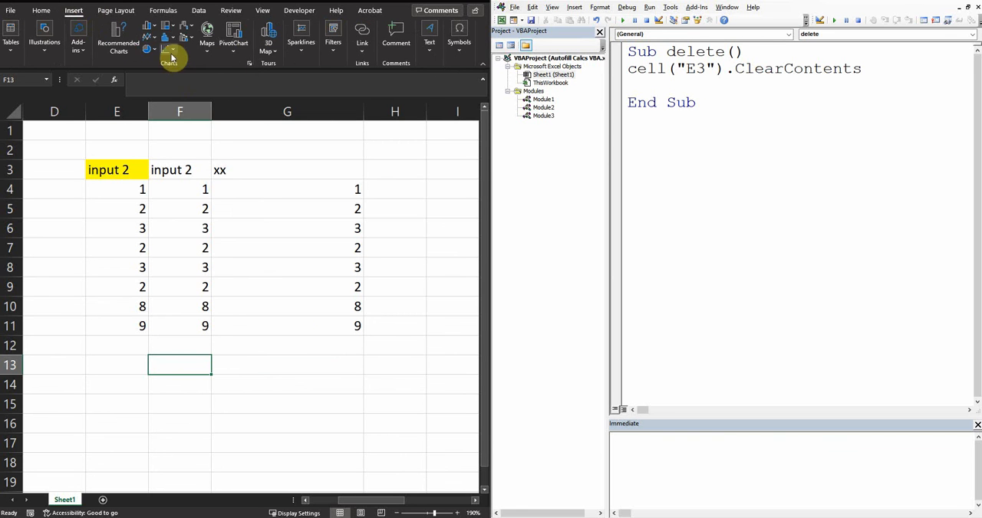
{"action": "mouse_move", "coordinate": [190, 64]}
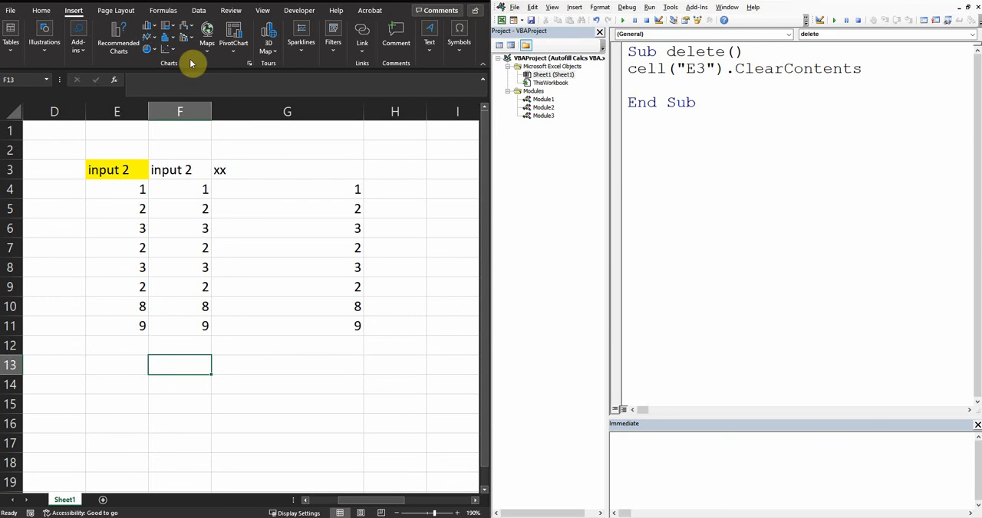
{"action": "mouse_move", "coordinate": [217, 57]}
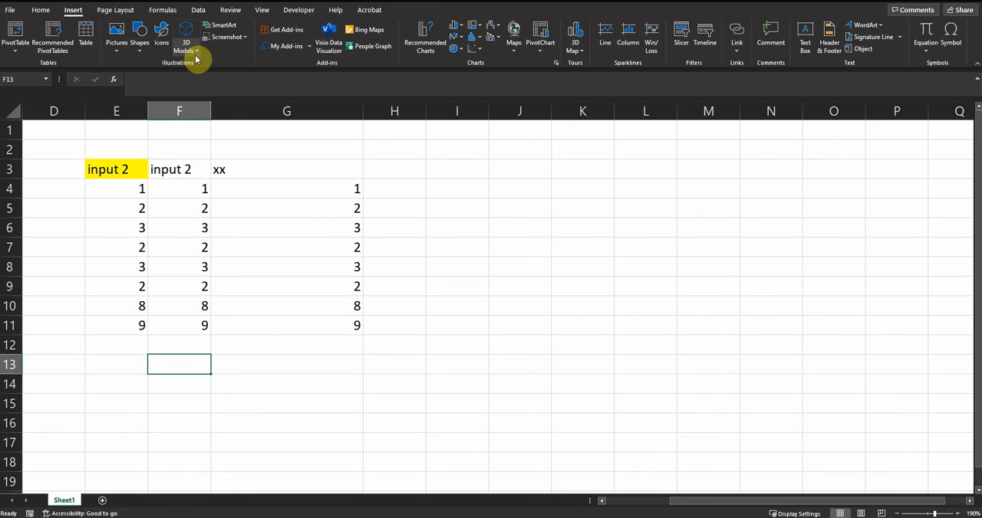
{"action": "left_click", "coordinate": [60, 10]}
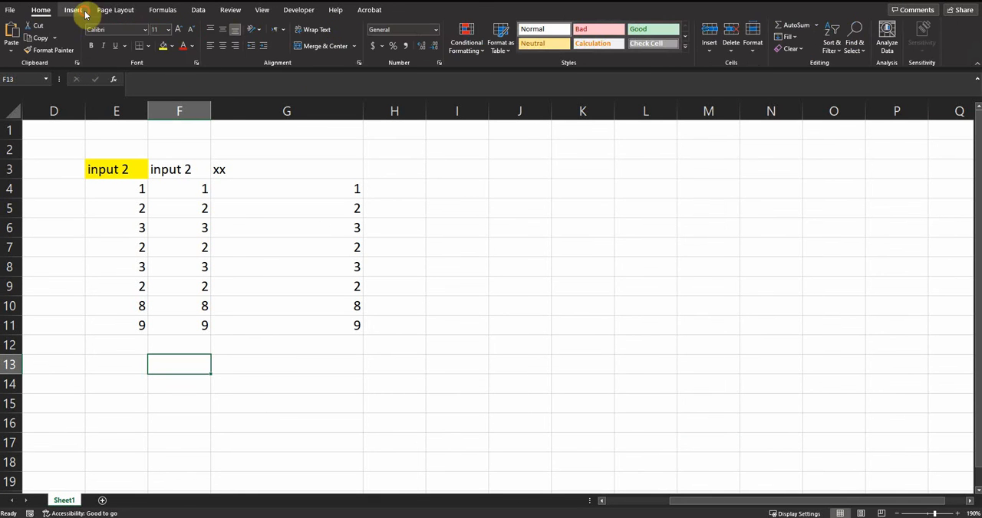
{"action": "left_click", "coordinate": [75, 10]}
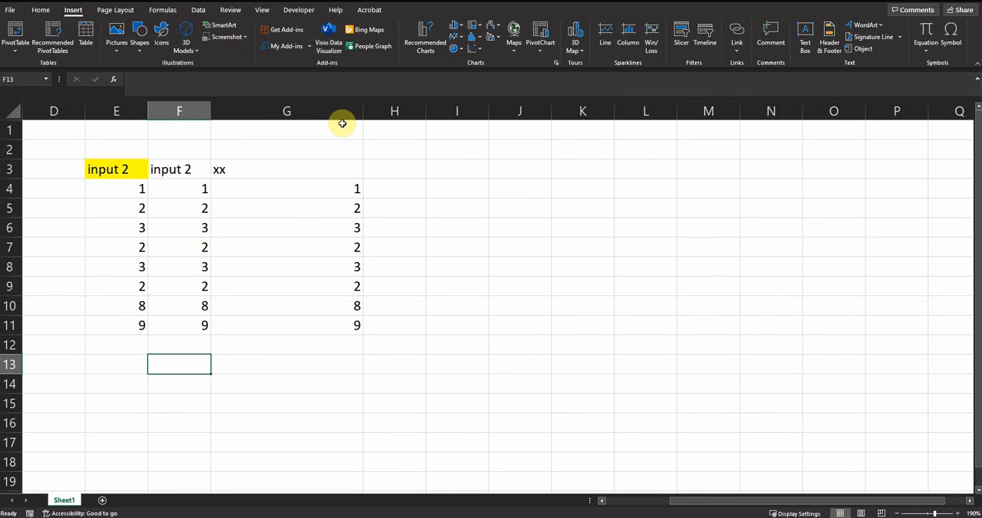
{"action": "left_click", "coordinate": [138, 36]}
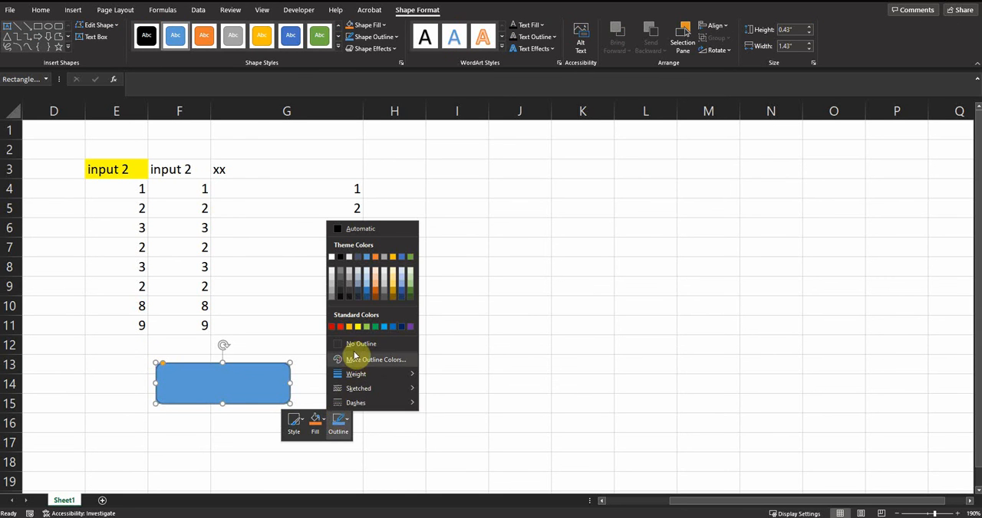
Step: Remove the rectangle's outline, give it a glossy red style, and open its options
{"action": "left_click", "coordinate": [337, 344]}
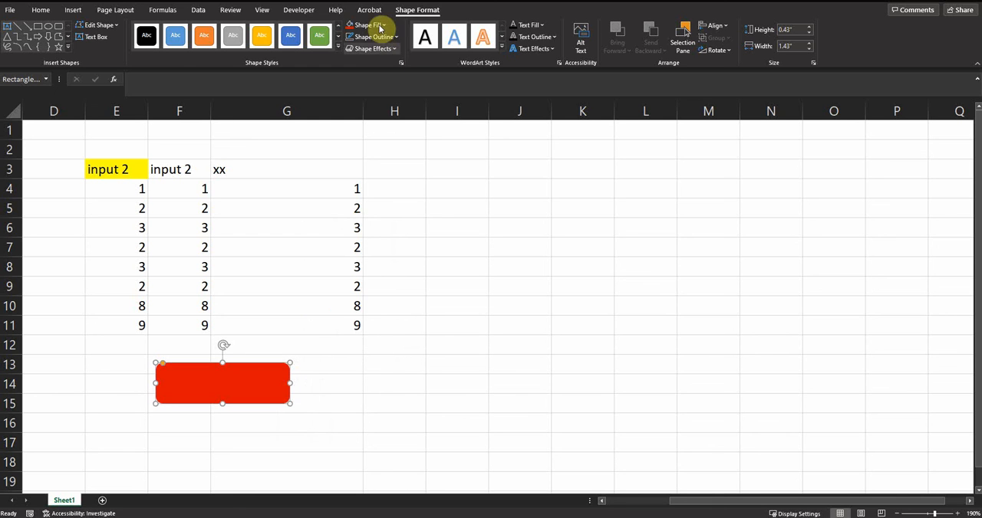
{"action": "left_click", "coordinate": [371, 48]}
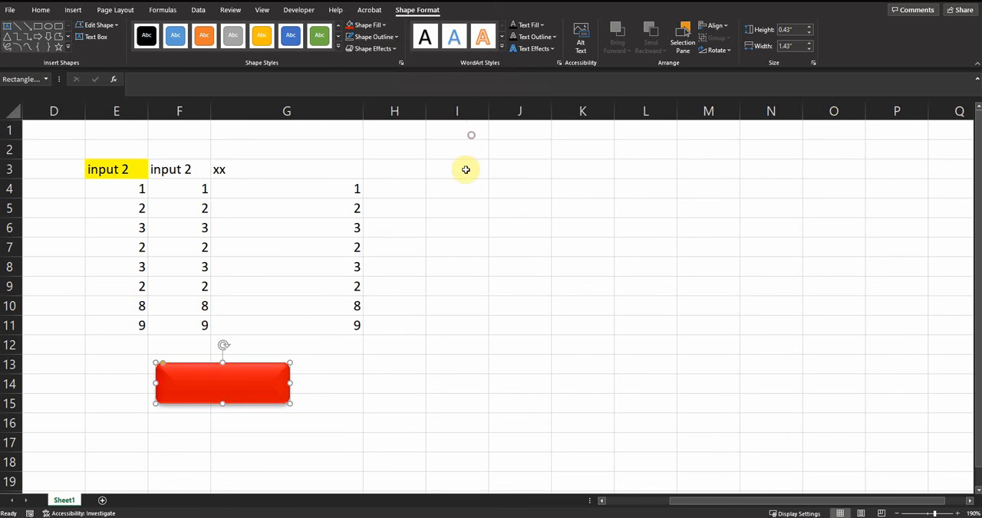
{"action": "right_click", "coordinate": [222, 383]}
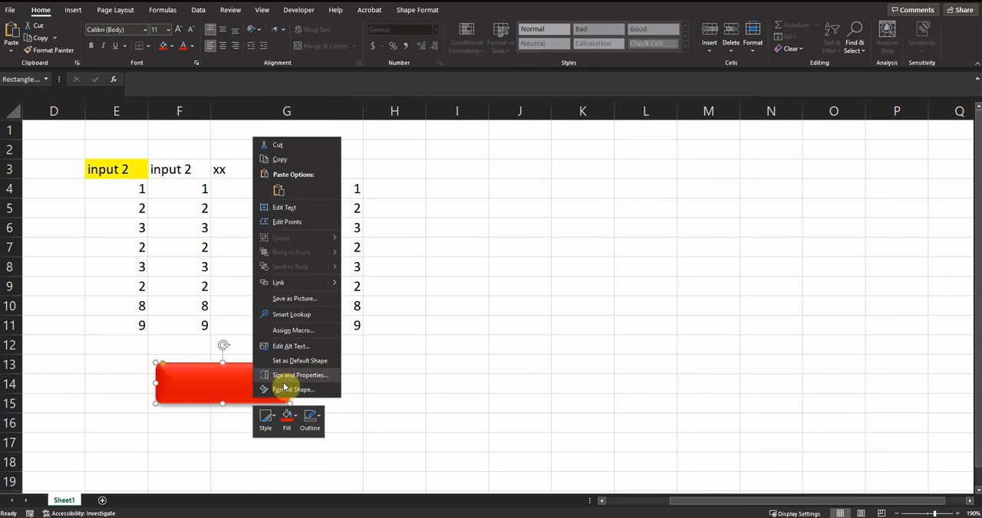
Step: Edit the red shape's text to read DELETE
{"action": "left_click", "coordinate": [290, 346]}
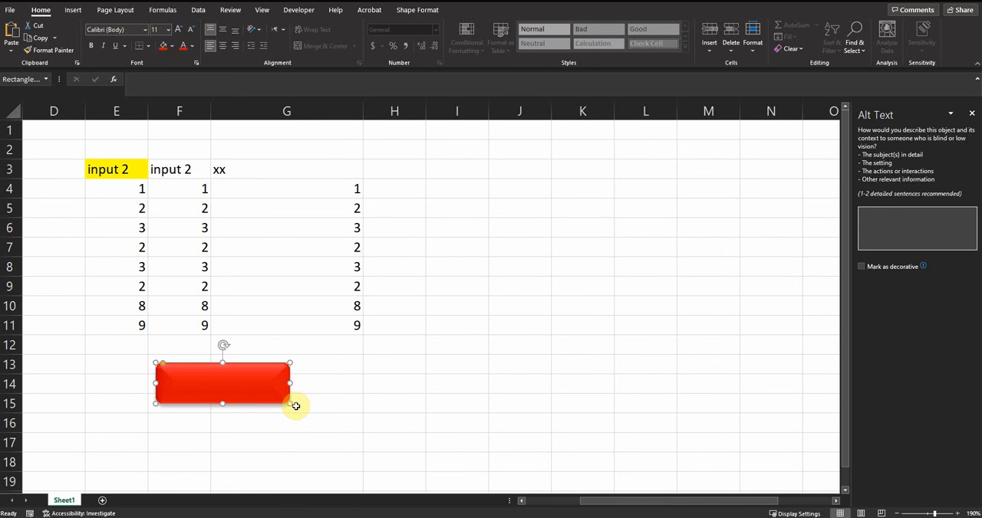
{"action": "right_click", "coordinate": [222, 384]}
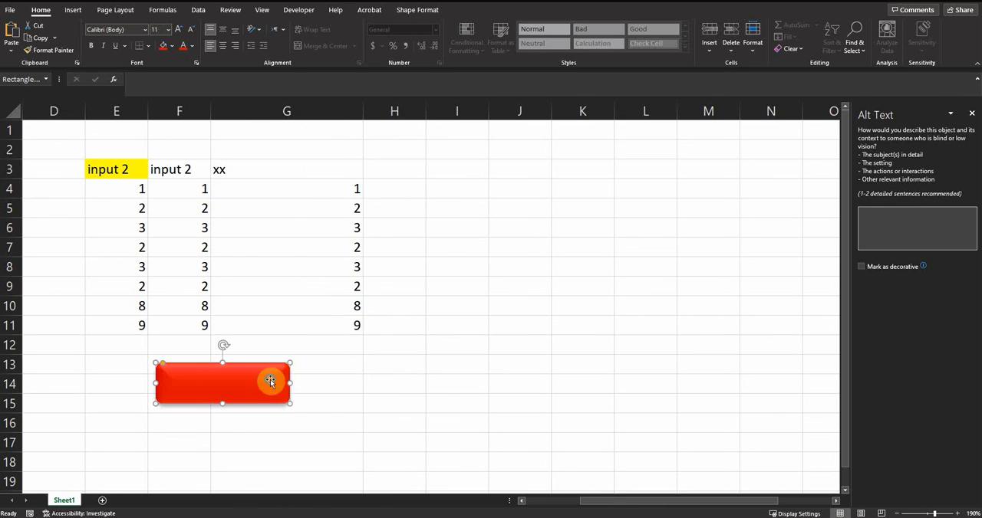
{"action": "type", "text": "D"}
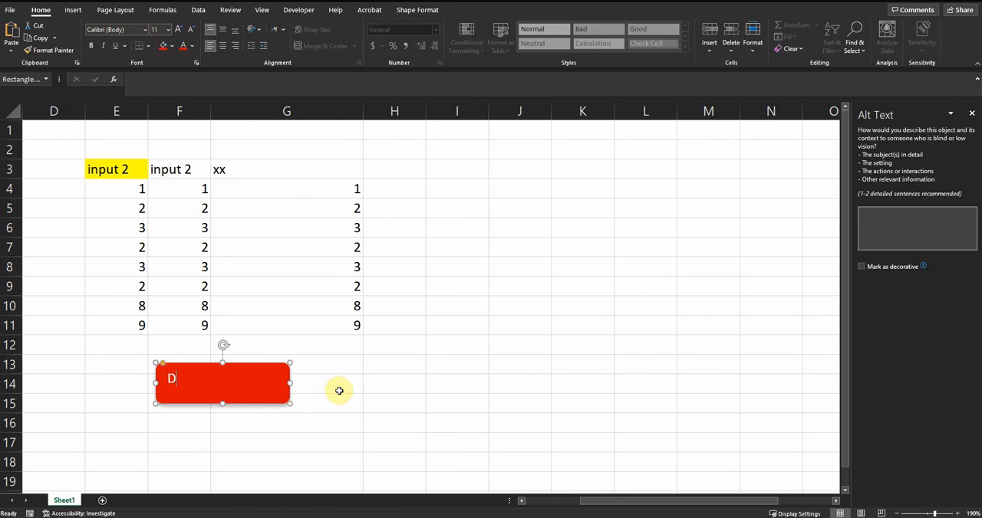
{"action": "type", "text": "ELETE"}
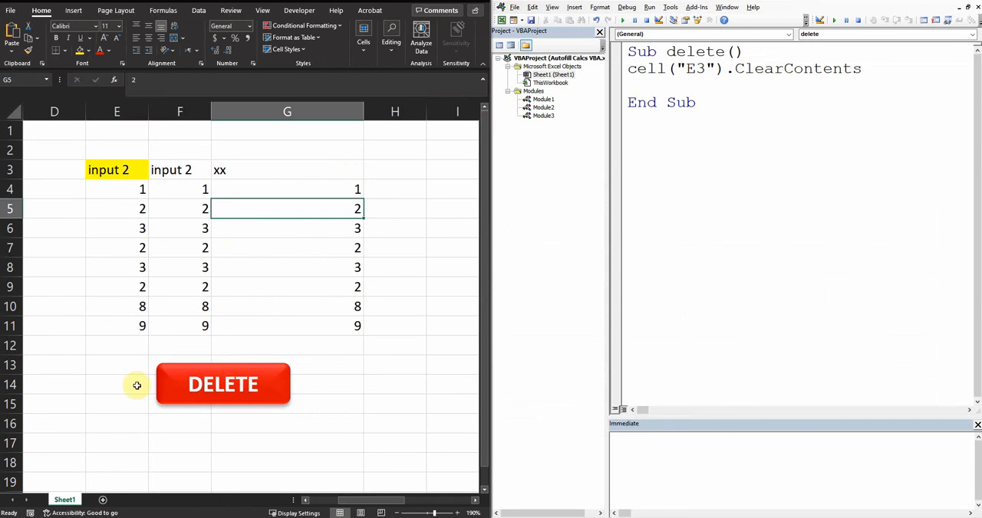
Step: Assign the delete macro to the DELETE shape and confirm
{"action": "right_click", "coordinate": [222, 384]}
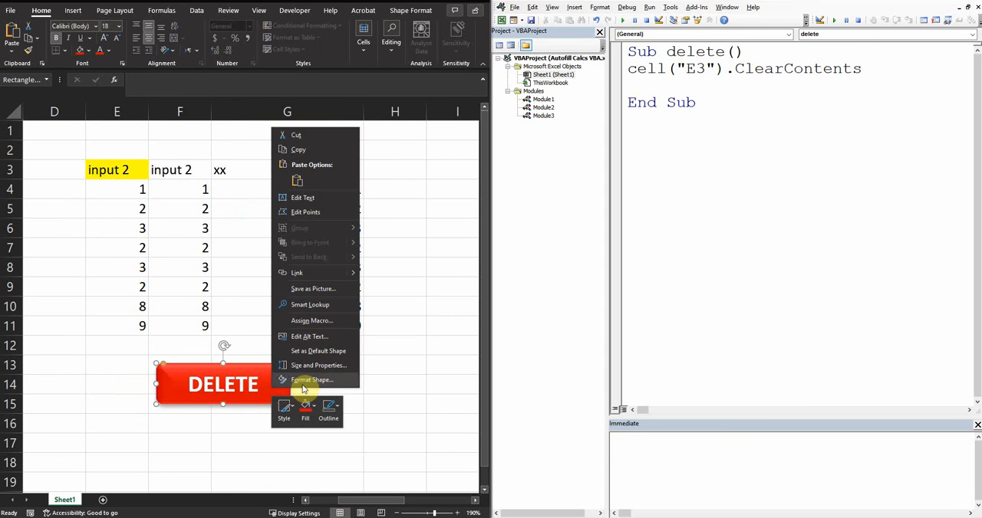
{"action": "mouse_move", "coordinate": [315, 320]}
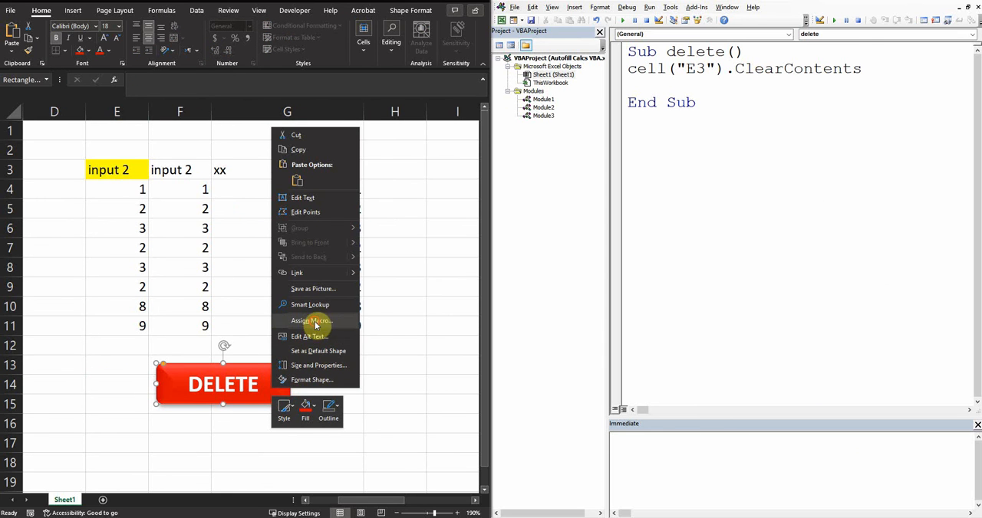
{"action": "left_click", "coordinate": [311, 321]}
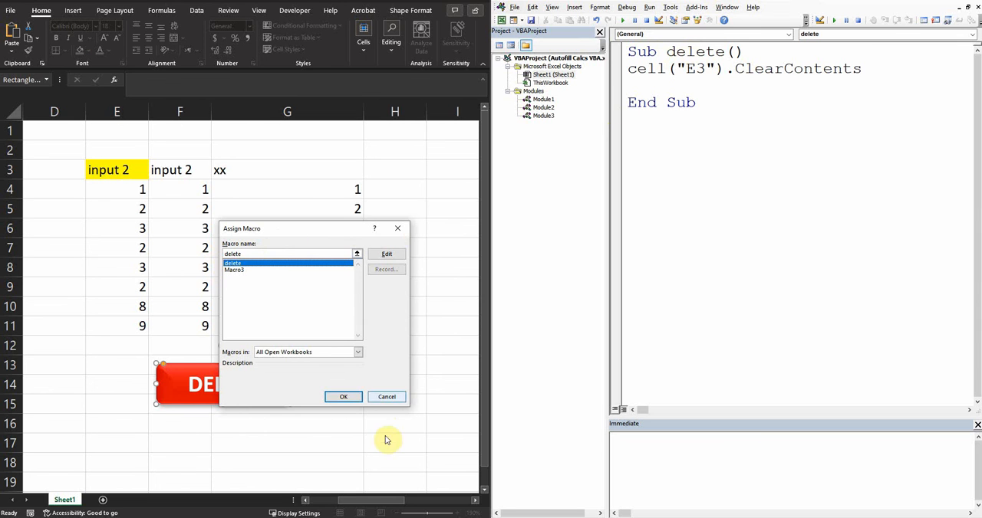
{"action": "left_click", "coordinate": [343, 397]}
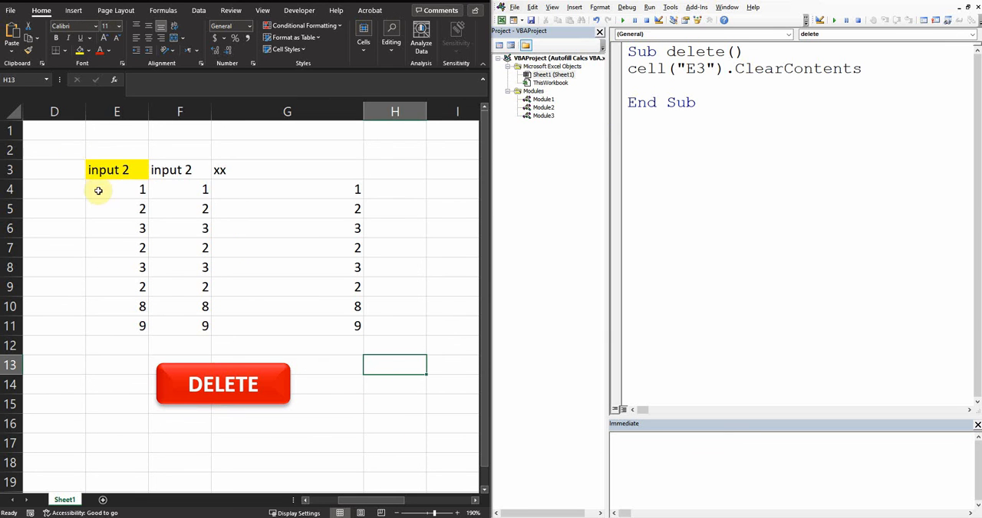
Step: Run the DELETE button and dismiss the compile error from the undefined cell call
{"action": "left_click", "coordinate": [222, 384]}
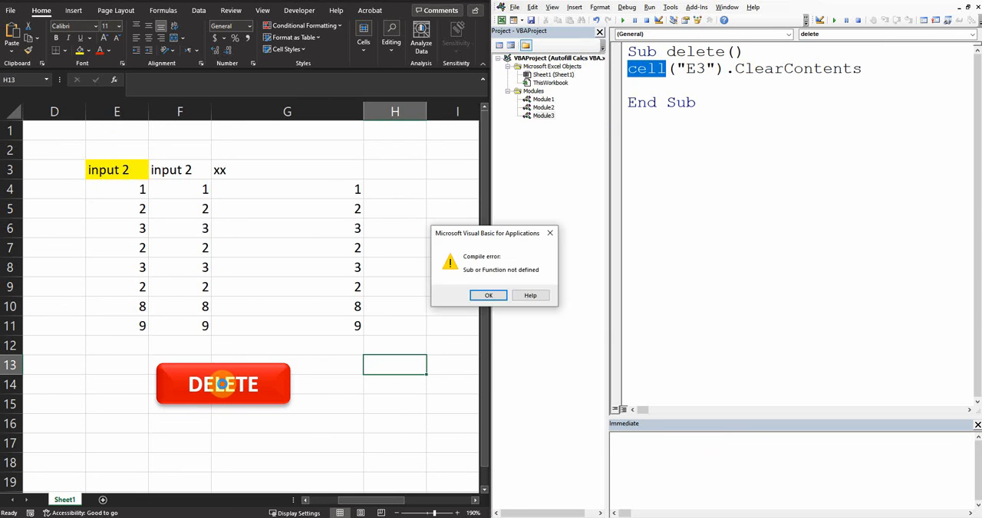
{"action": "mouse_move", "coordinate": [489, 295]}
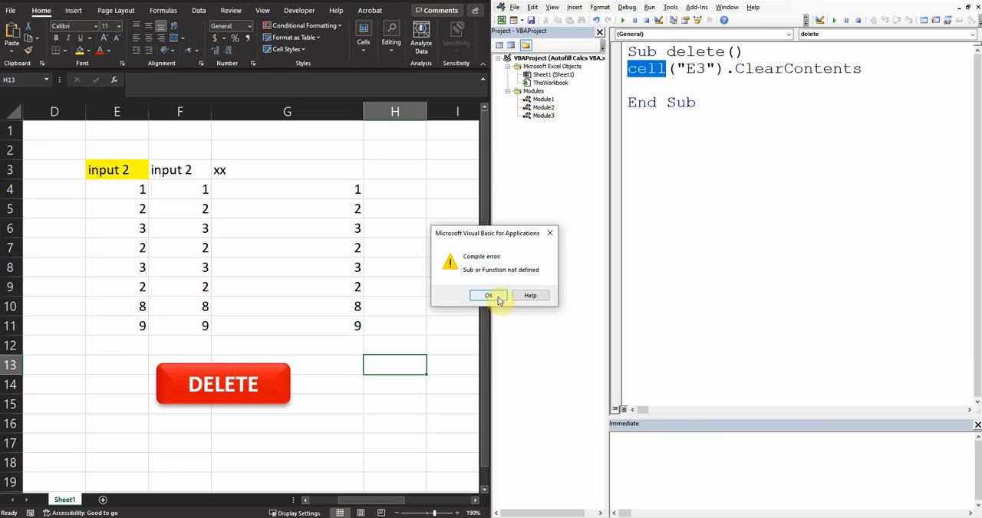
{"action": "left_click", "coordinate": [489, 295]}
{"action": "type", "text": "Rang"}
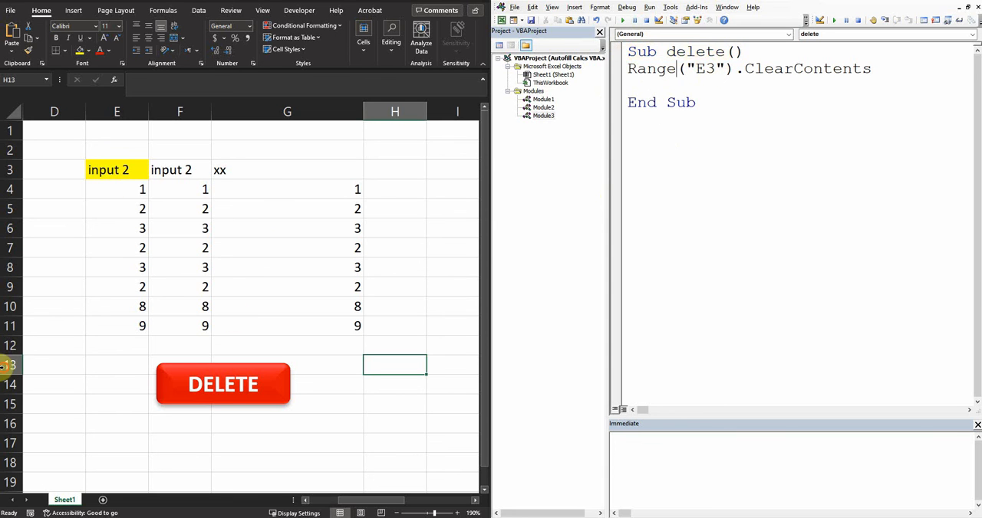
Step: Click the DELETE button to clear the input 2 header from cell E3
{"action": "left_click", "coordinate": [223, 384]}
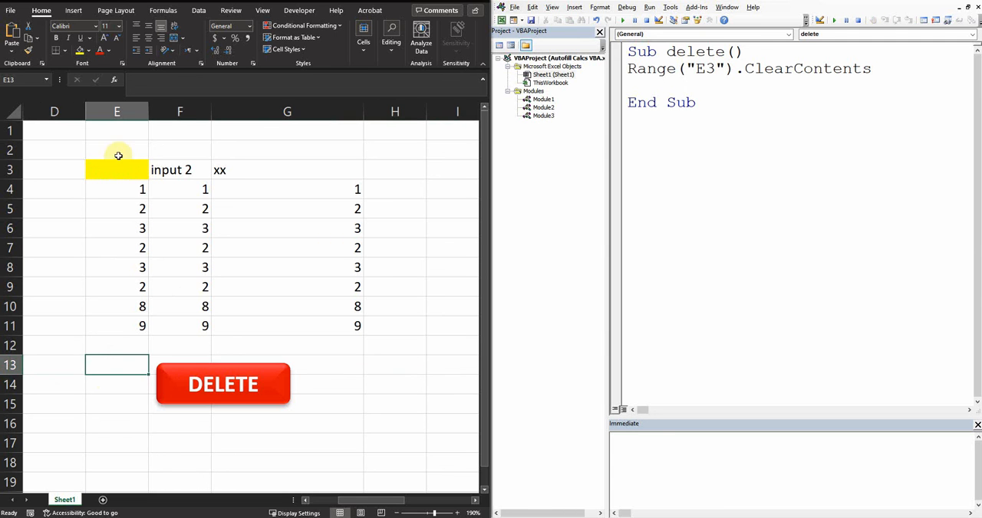
{"action": "mouse_move", "coordinate": [113, 164]}
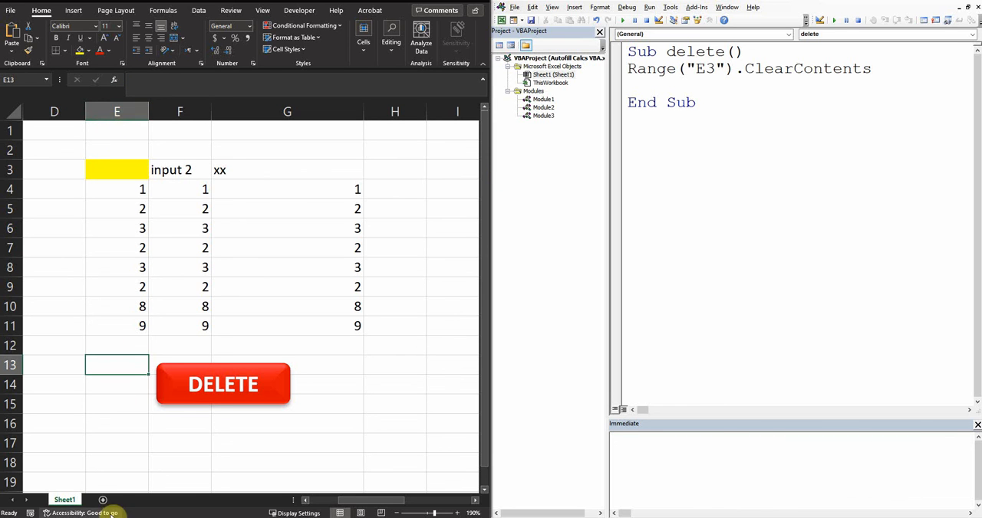
Step: Change the macro's reference to Range("E:E") and run the DELETE button
{"action": "double_click", "coordinate": [685, 69]}
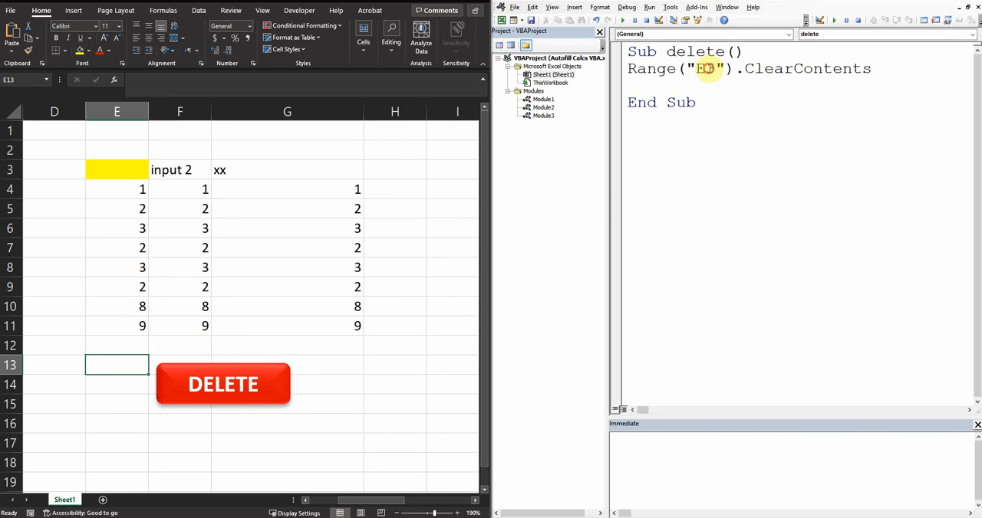
{"action": "key", "text": "Backspace"}
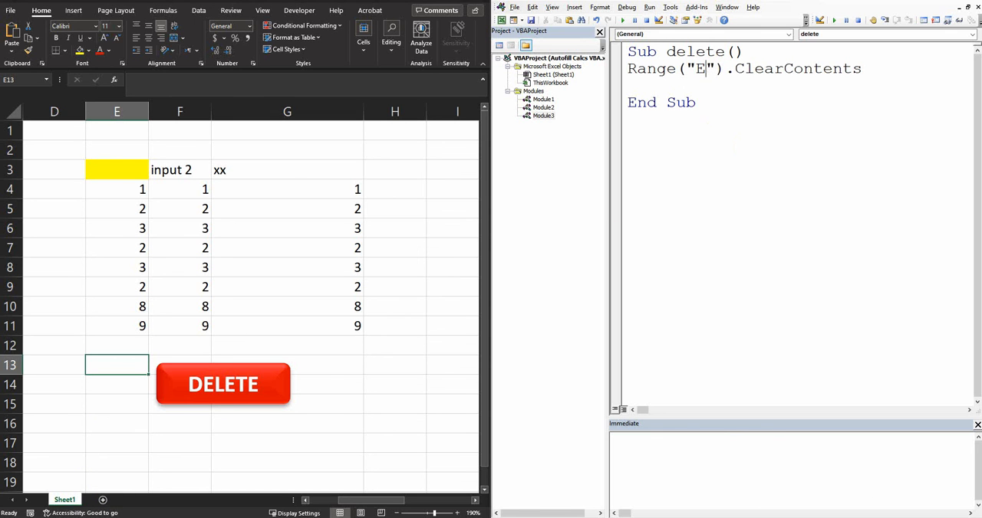
{"action": "type", "text": ":E"}
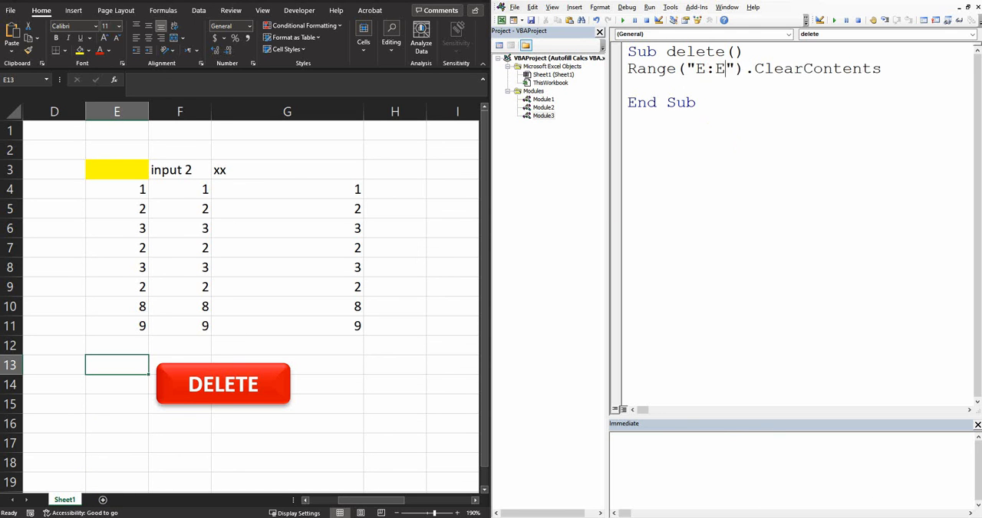
{"action": "double_click", "coordinate": [704, 68]}
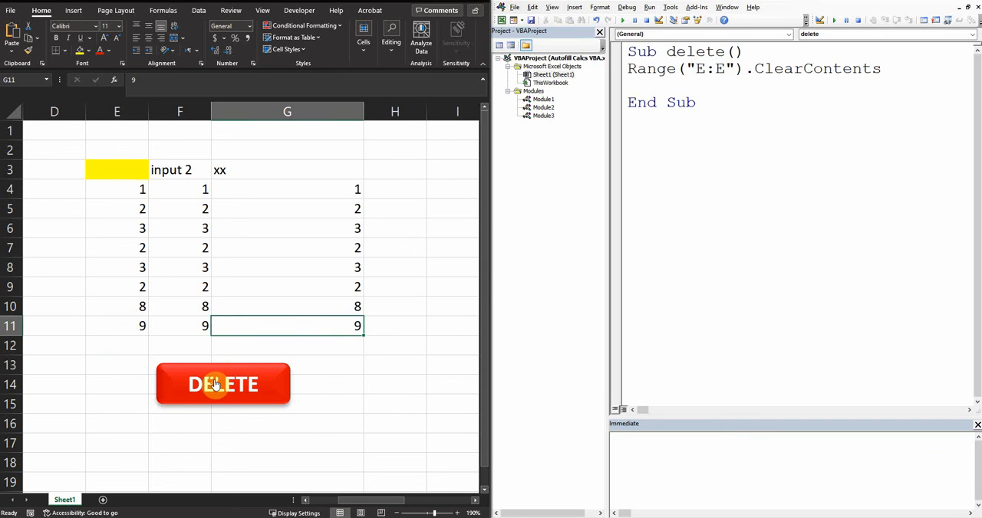
{"action": "left_click", "coordinate": [222, 385]}
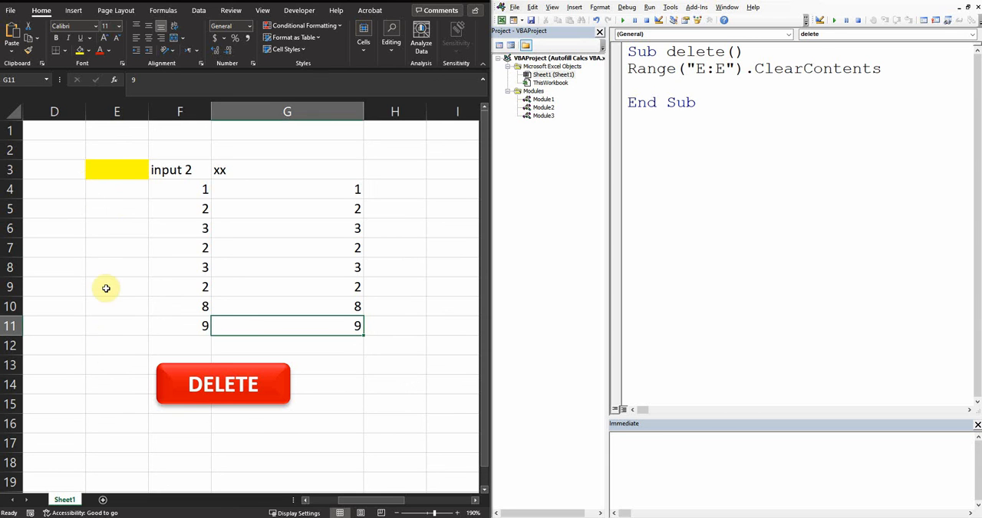
{"action": "mouse_move", "coordinate": [213, 255]}
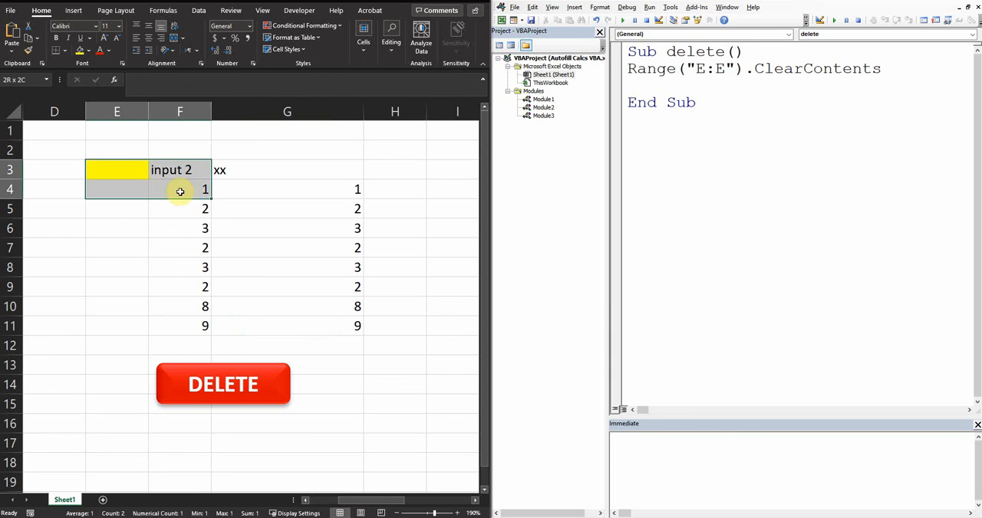
Step: Select F3:G7 and fill it yellow in place of E3's highlight
{"action": "left_click", "coordinate": [180, 170]}
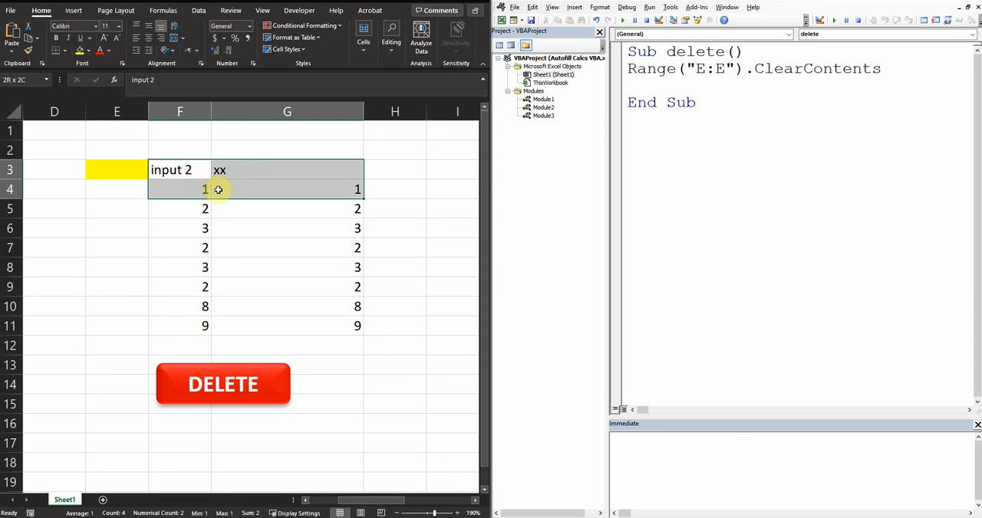
{"action": "left_click_drag", "start_coordinate": [217, 189], "coordinate": [356, 247]}
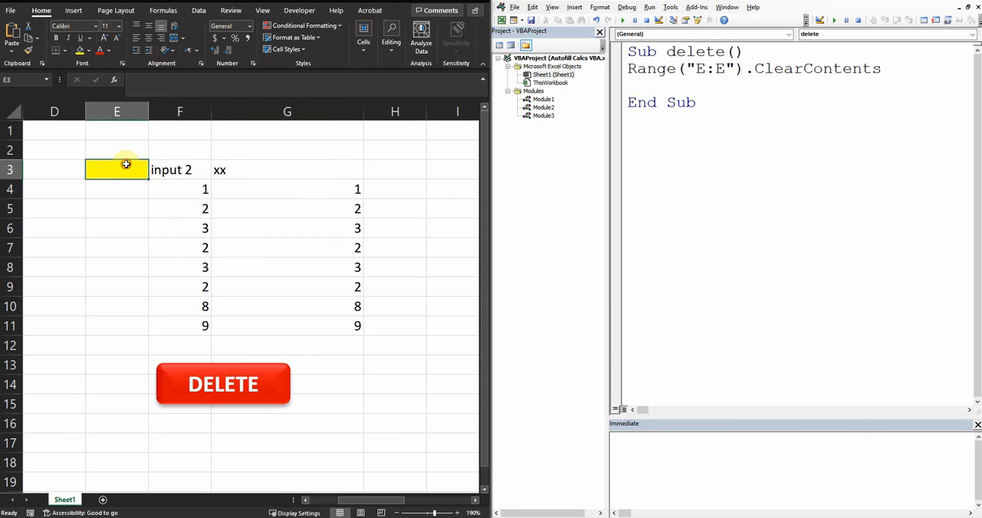
{"action": "left_click", "coordinate": [85, 48]}
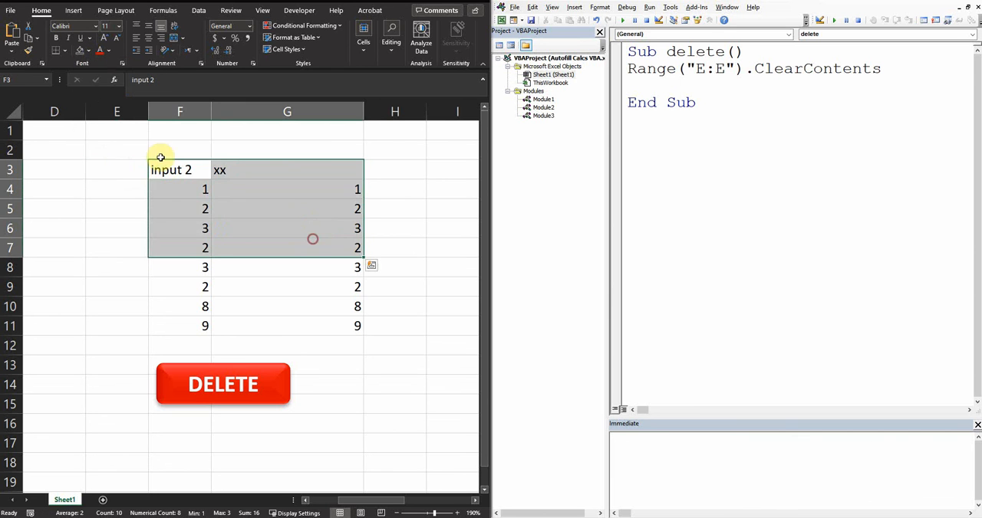
{"action": "left_click", "coordinate": [75, 52]}
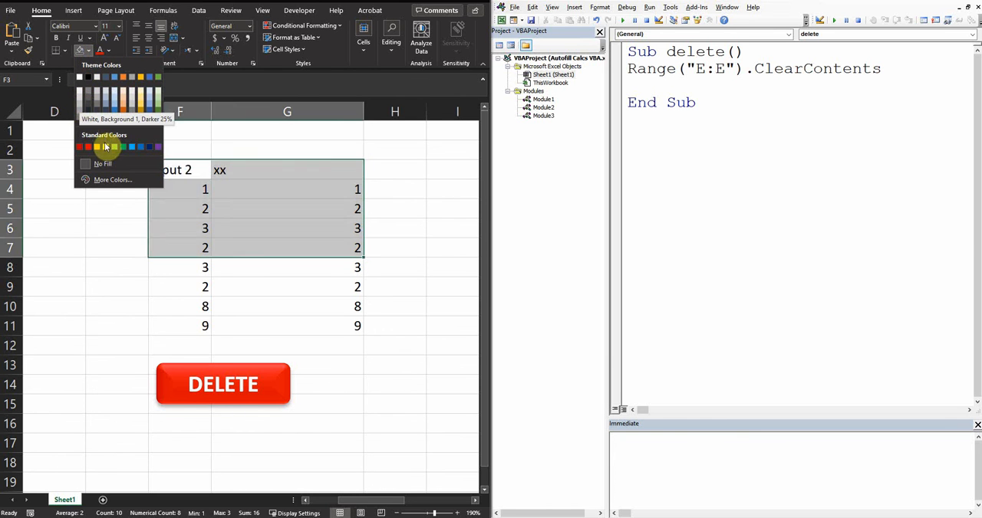
{"action": "left_click", "coordinate": [105, 147]}
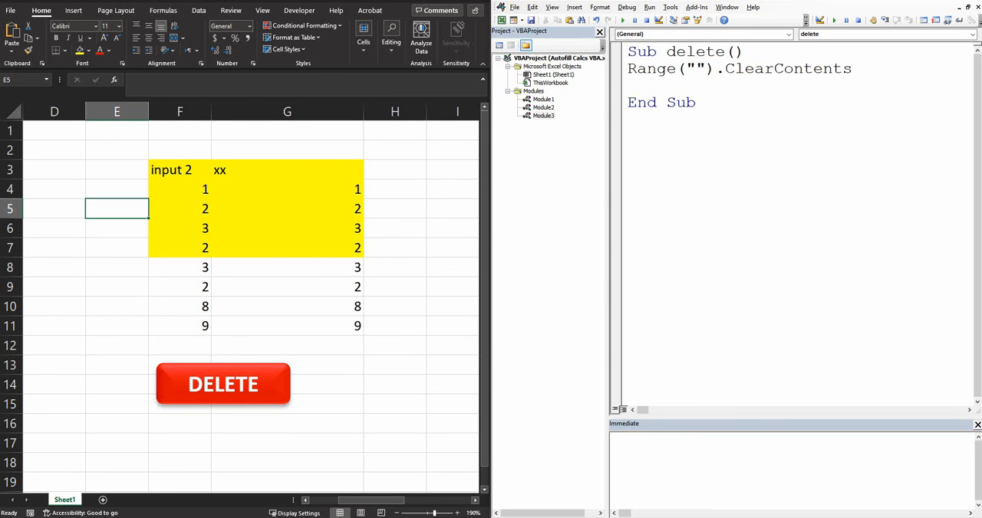
Step: Enter F3:G7 as the macro's range reference, then select cell F3
{"action": "left_click", "coordinate": [710, 68]}
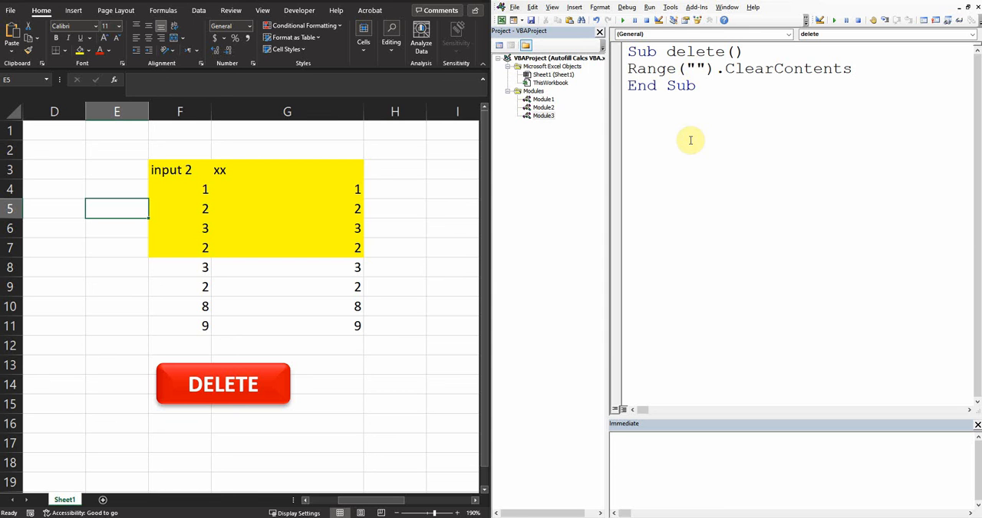
{"action": "mouse_move", "coordinate": [440, 208]}
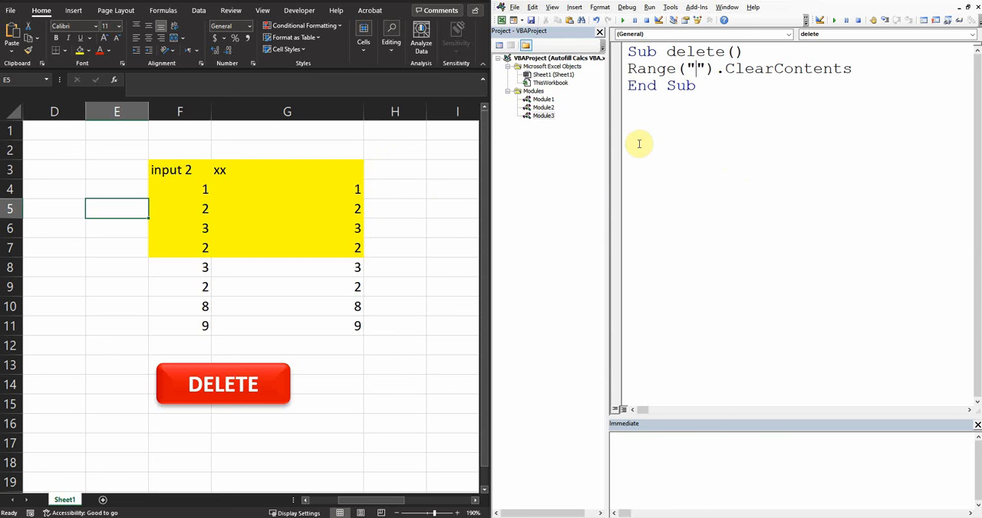
{"action": "type", "text": "F3:"}
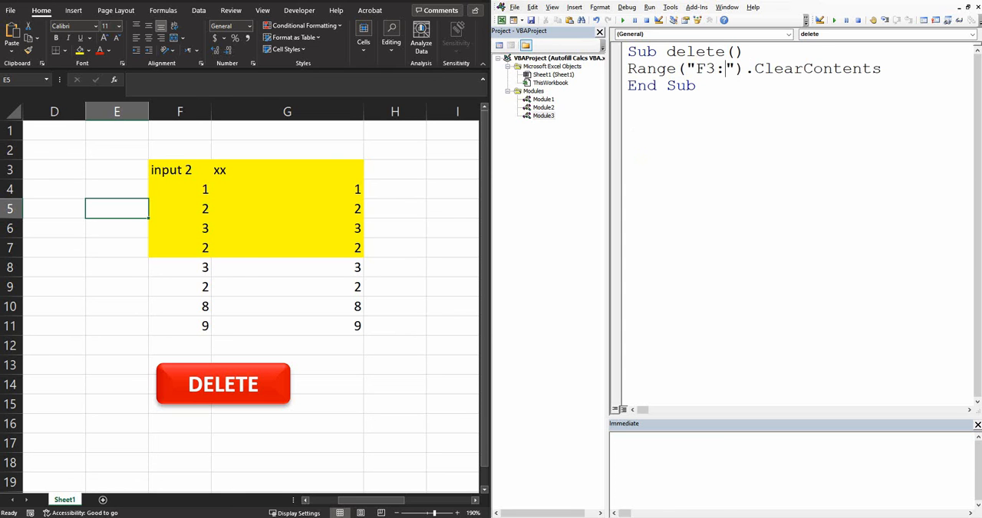
{"action": "type", "text": "G7"}
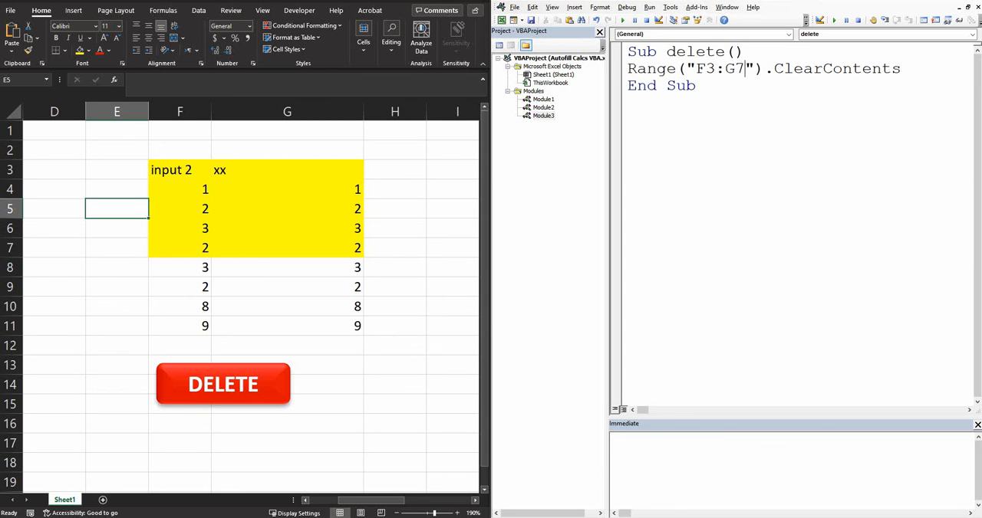
{"action": "left_click", "coordinate": [180, 170]}
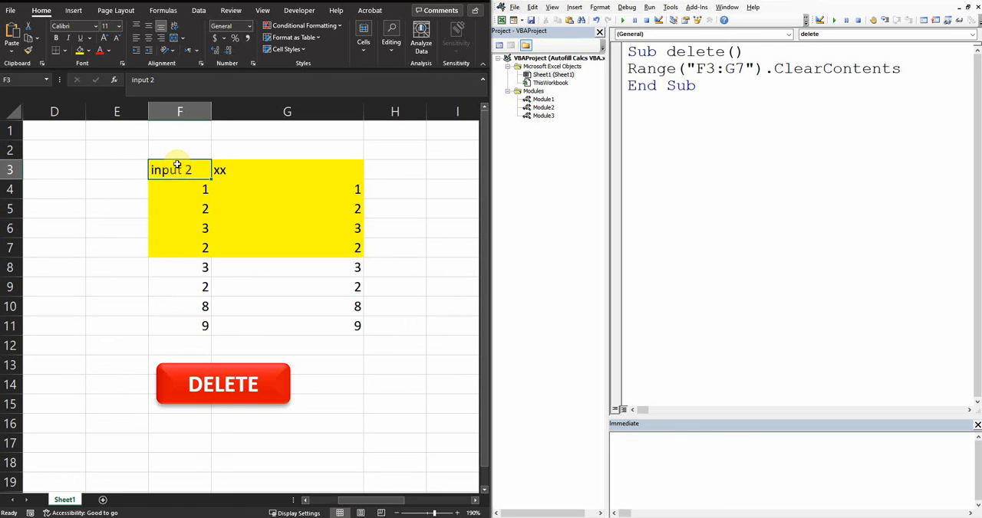
{"action": "mouse_move", "coordinate": [225, 173]}
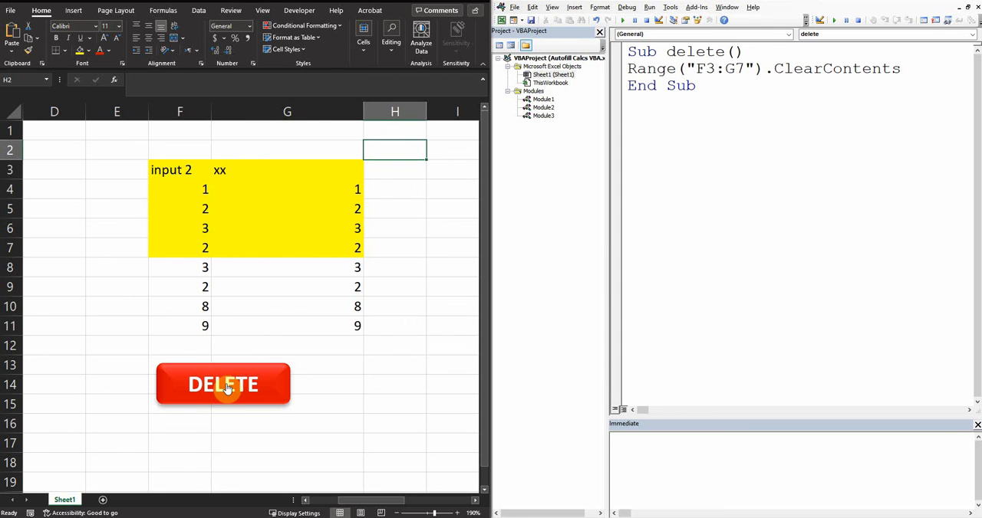
Step: Run the DELETE button and select F3:G7 to show it is empty
{"action": "left_click", "coordinate": [223, 384]}
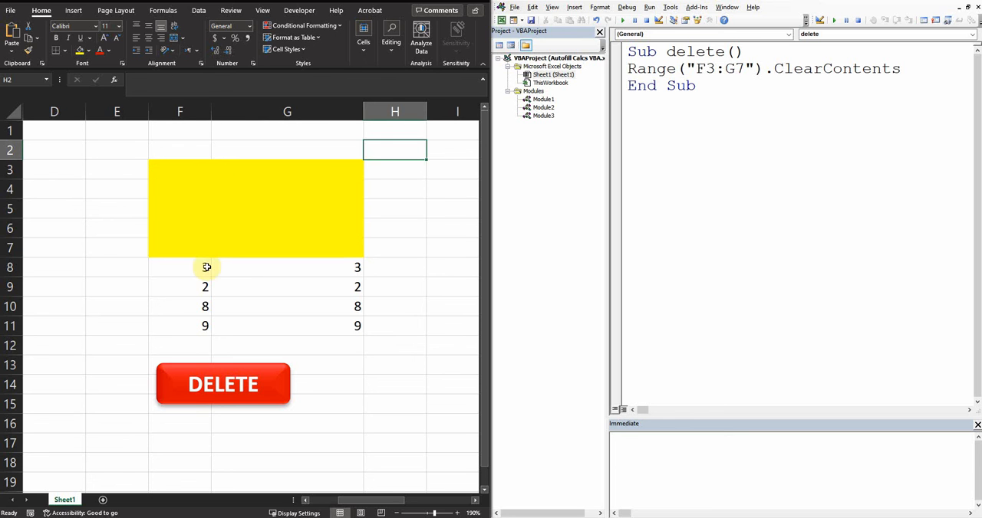
{"action": "left_click", "coordinate": [223, 384]}
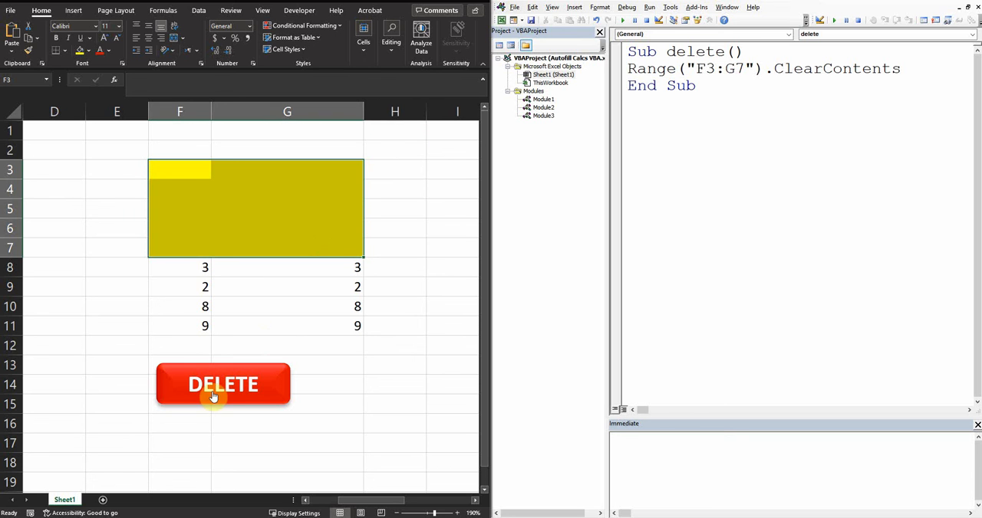
{"action": "mouse_move", "coordinate": [183, 361]}
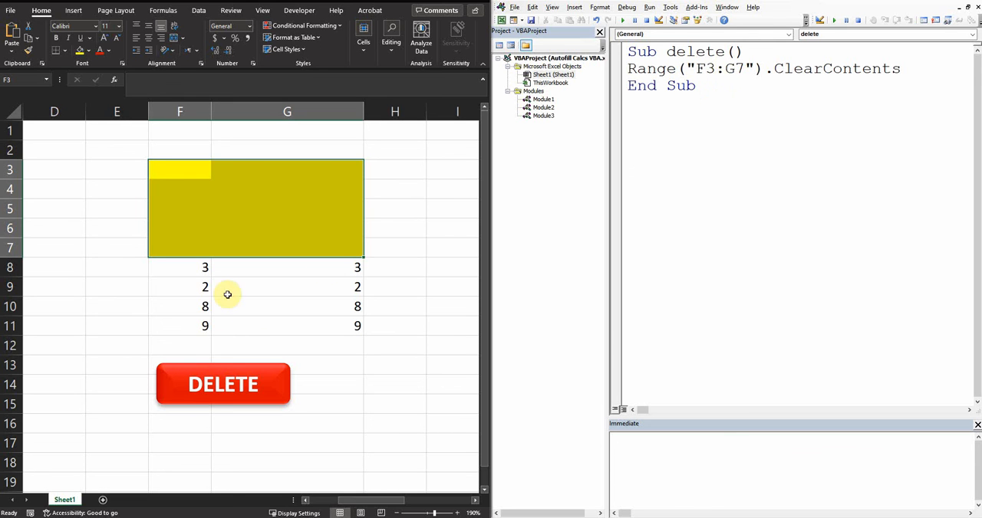
{"action": "mouse_move", "coordinate": [139, 317]}
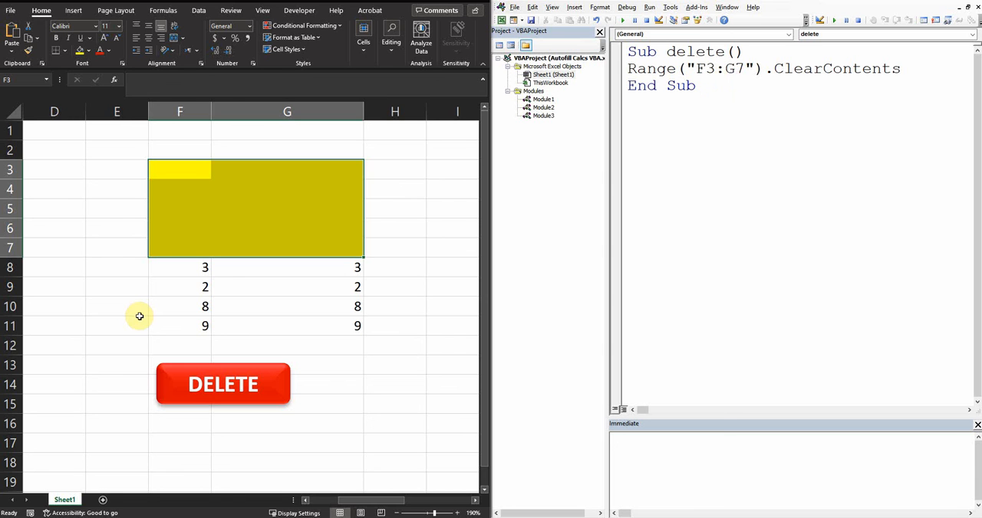
{"action": "mouse_move", "coordinate": [304, 246]}
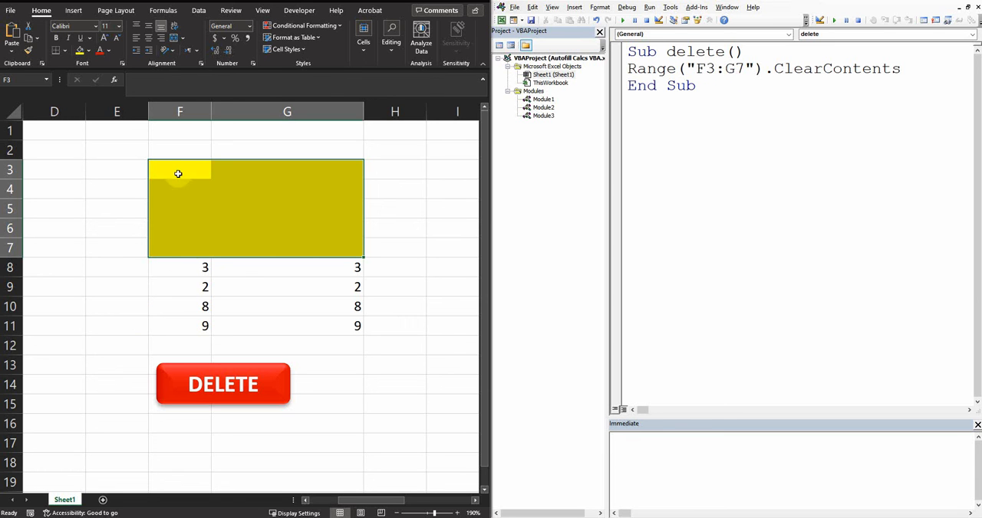
{"action": "left_click", "coordinate": [179, 111]}
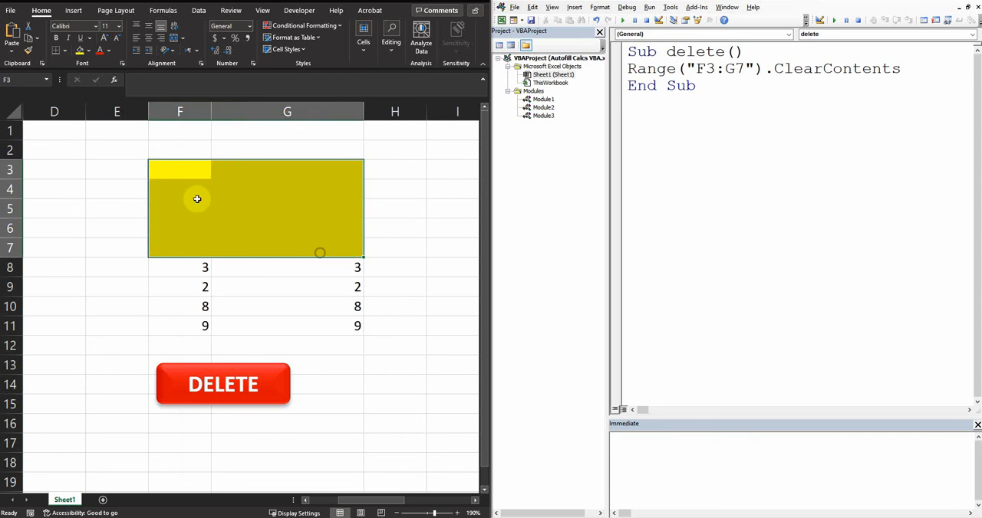
{"action": "mouse_move", "coordinate": [343, 183]}
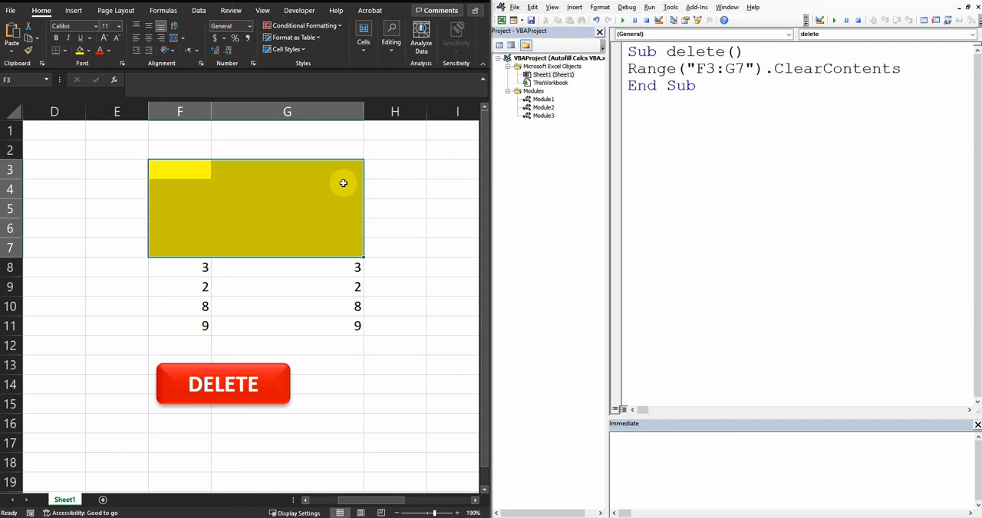
{"action": "mouse_move", "coordinate": [214, 216]}
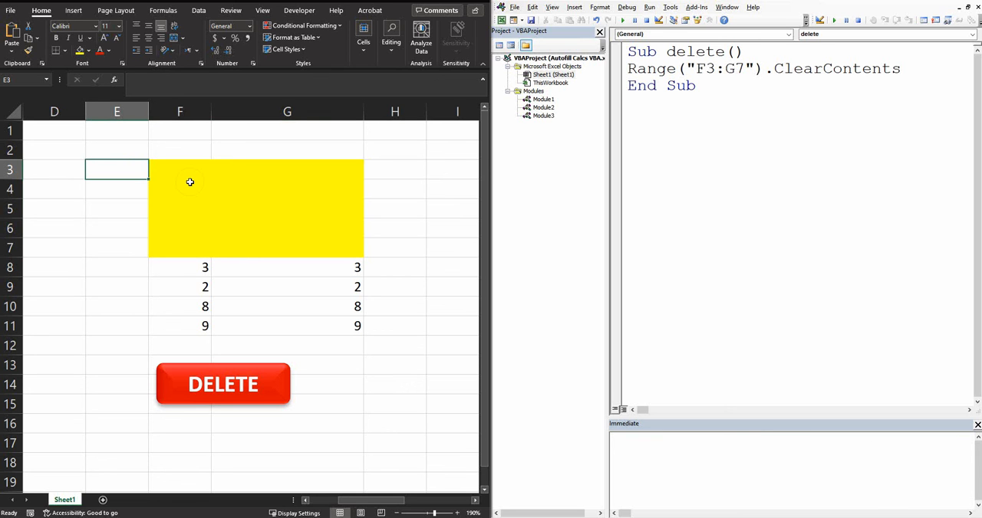
{"action": "mouse_move", "coordinate": [175, 161]}
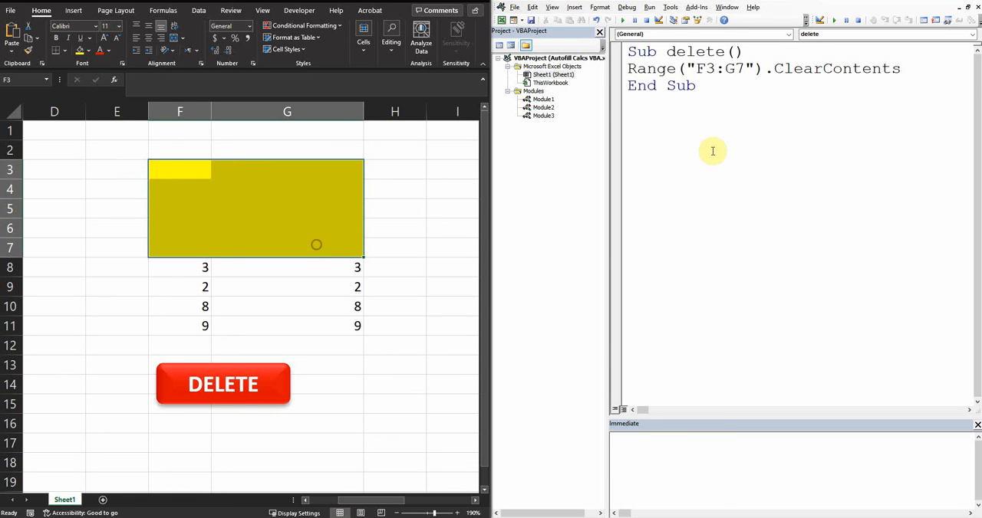
{"action": "mouse_move", "coordinate": [722, 139]}
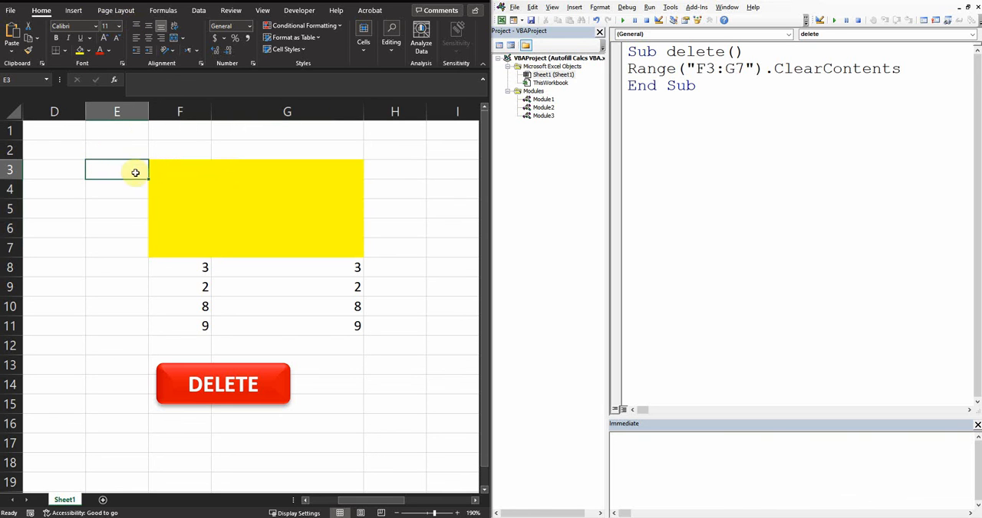
{"action": "mouse_move", "coordinate": [223, 197]}
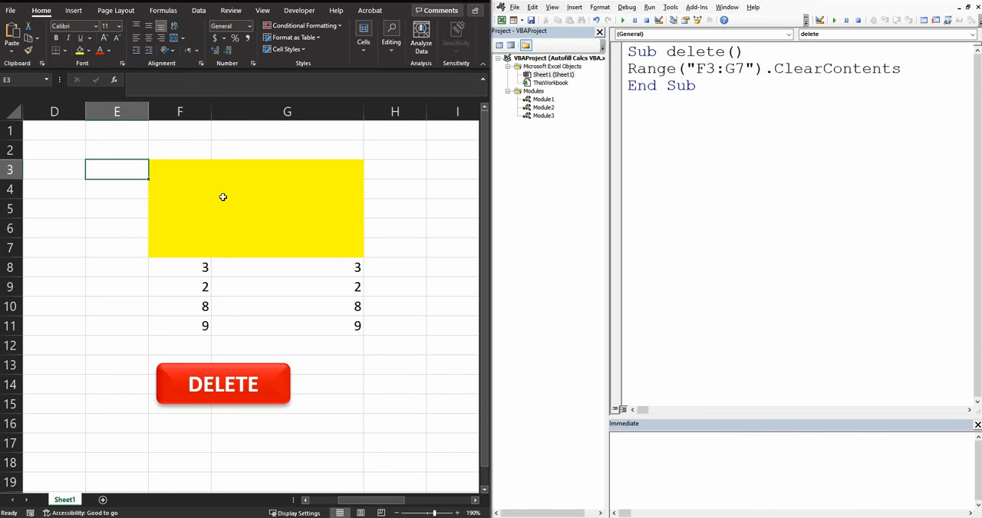
{"action": "mouse_move", "coordinate": [181, 180]}
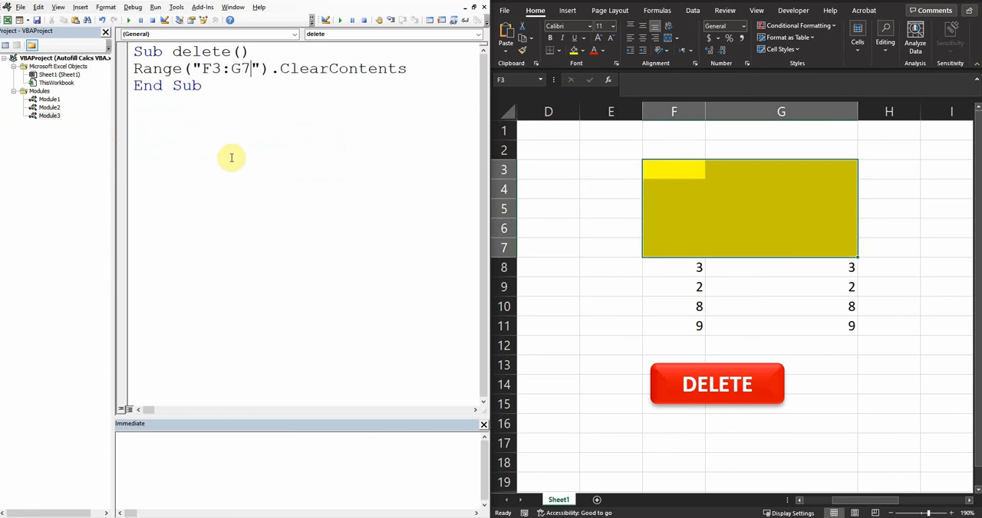
{"action": "mouse_move", "coordinate": [263, 130]}
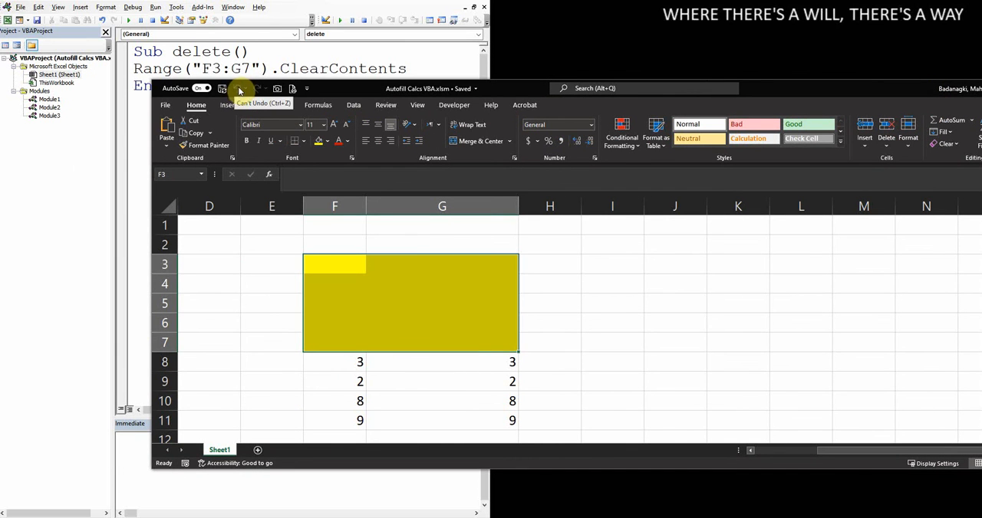
{"action": "mouse_move", "coordinate": [267, 154]}
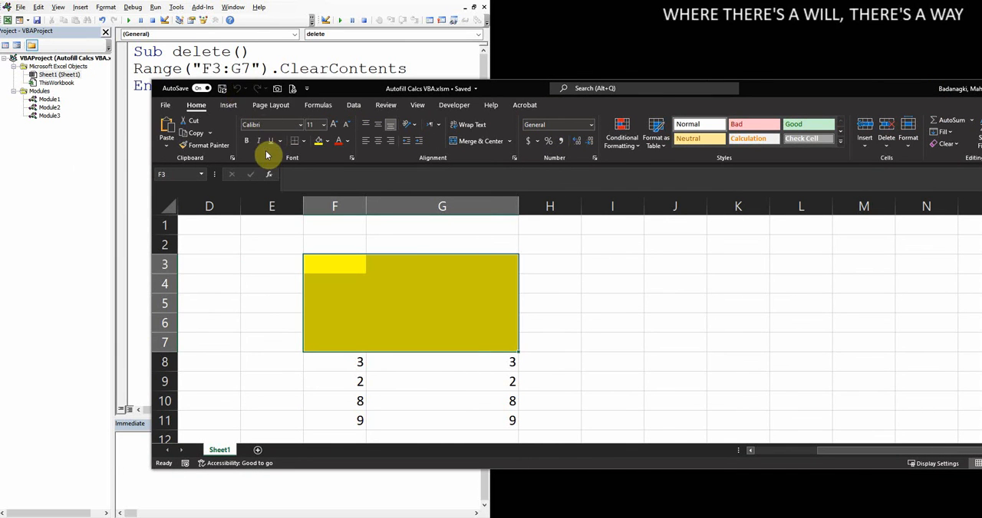
{"action": "mouse_move", "coordinate": [392, 140]}
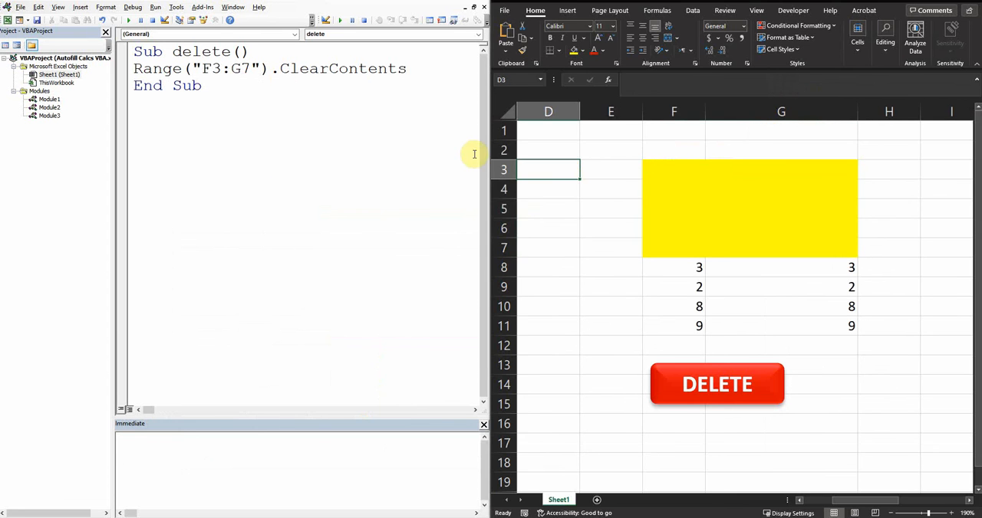
{"action": "mouse_move", "coordinate": [644, 182]}
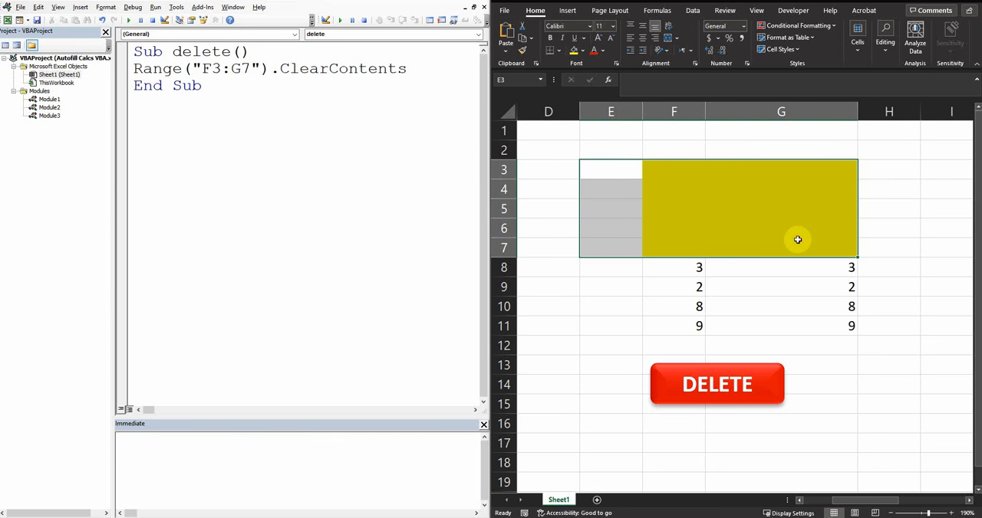
{"action": "mouse_move", "coordinate": [772, 229]}
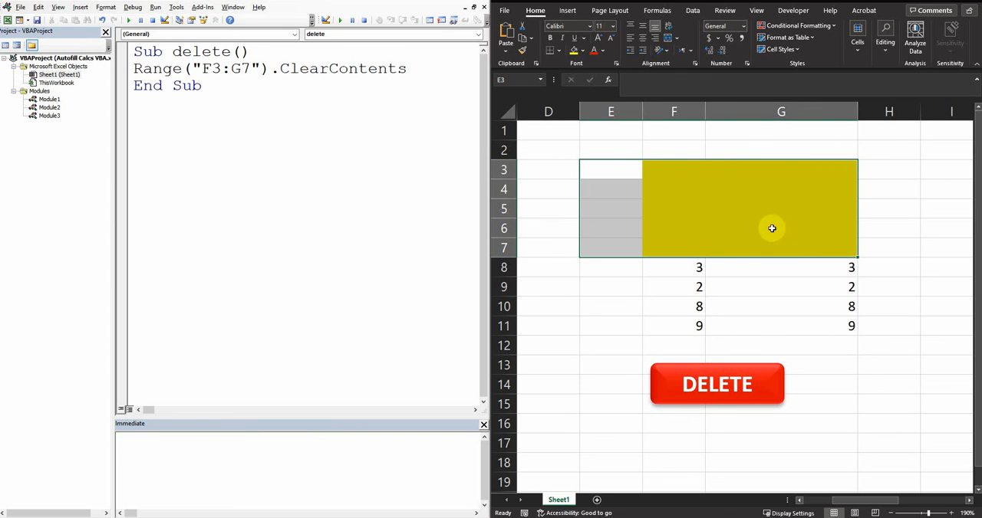
{"action": "mouse_move", "coordinate": [665, 245]}
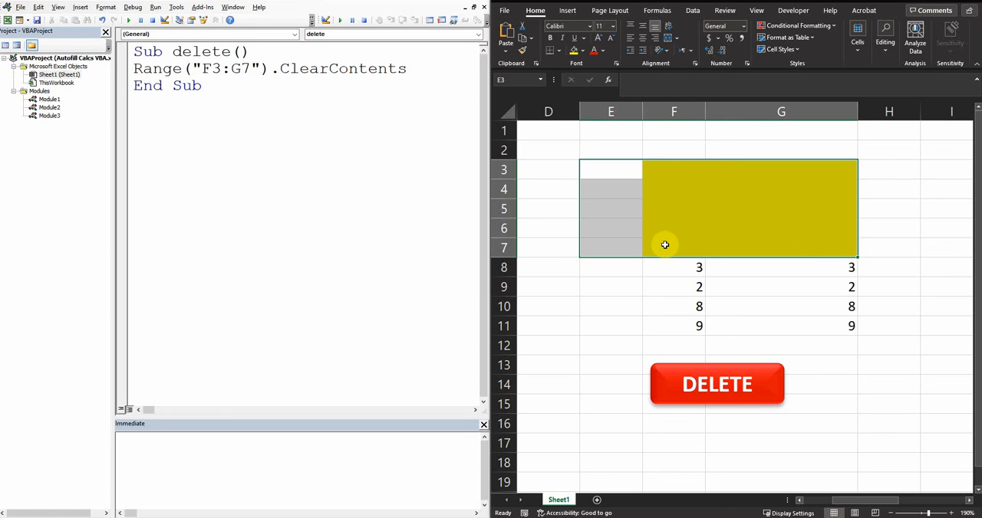